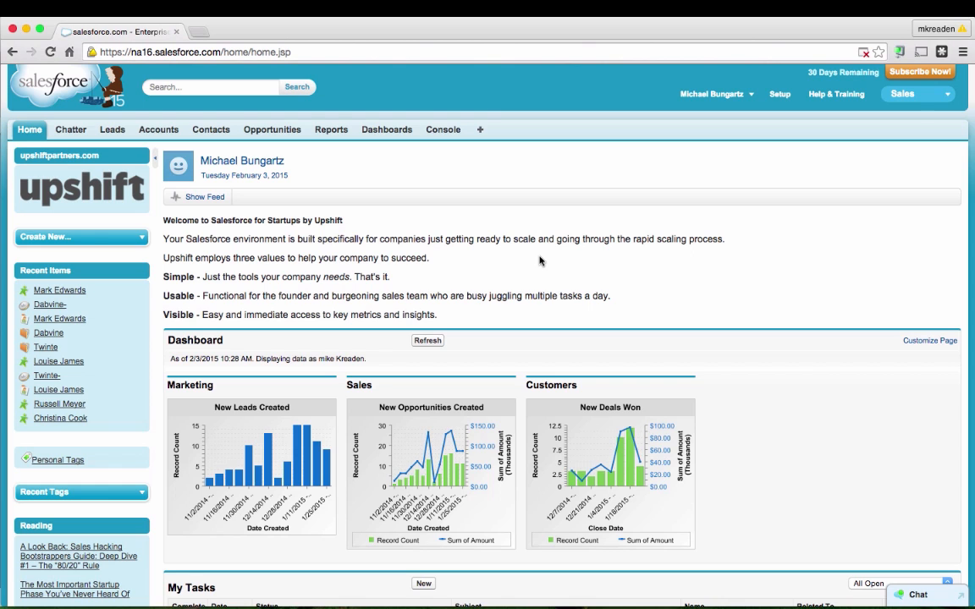
- Show the Company Performance Dashboard with its marketing, sales and customer charts
click(386, 128)
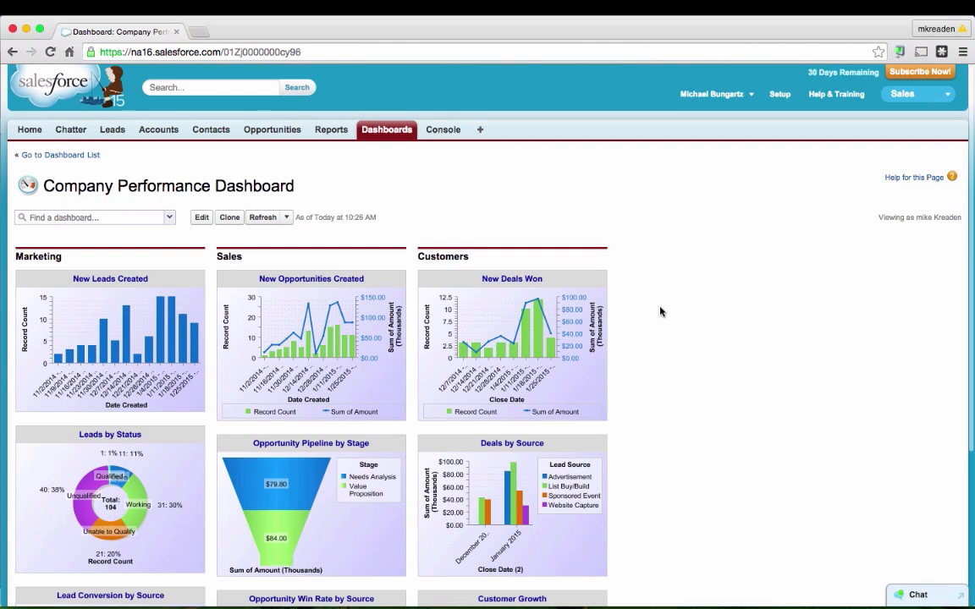
scroll(down, 3)
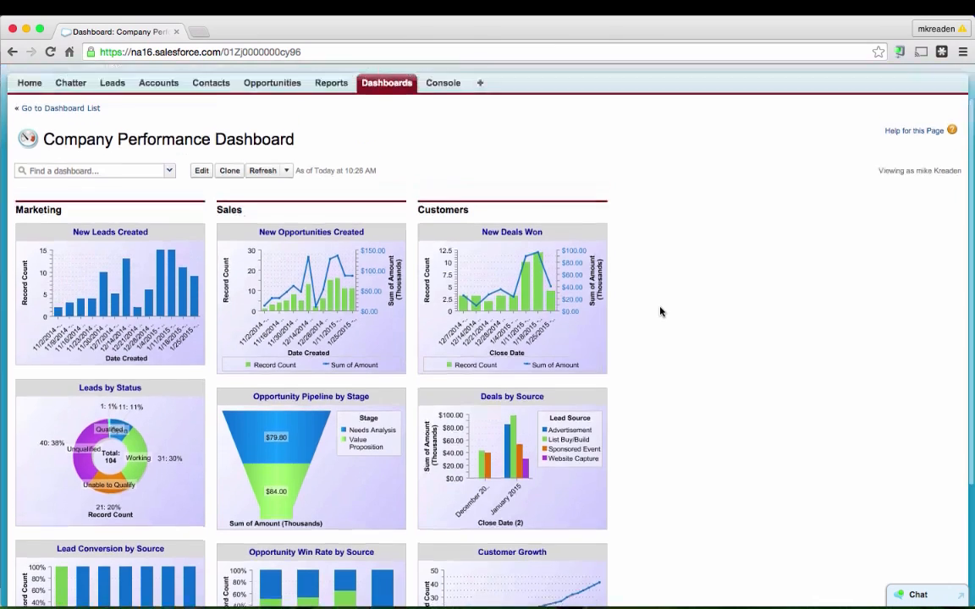
scroll(down, 3)
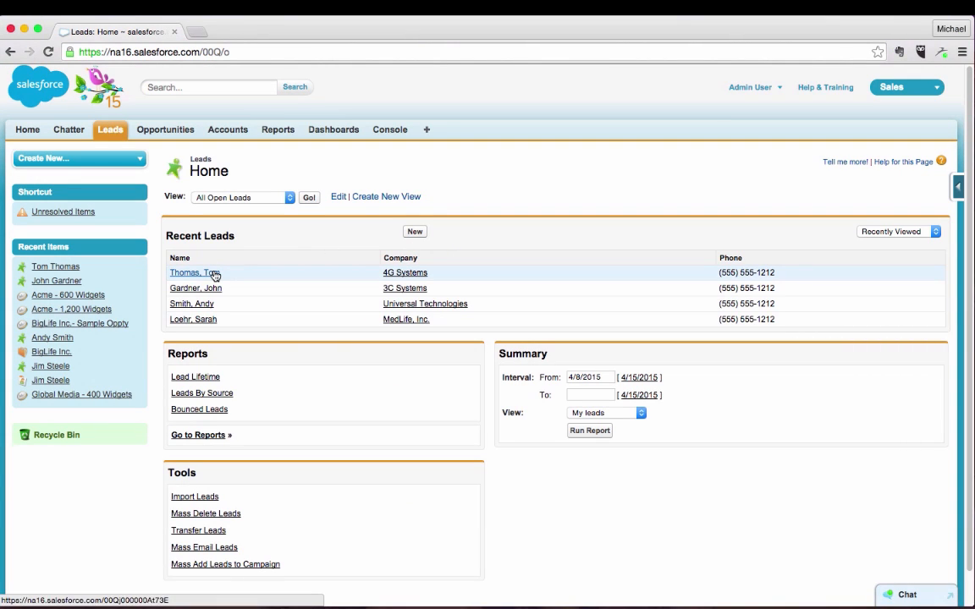
click(193, 273)
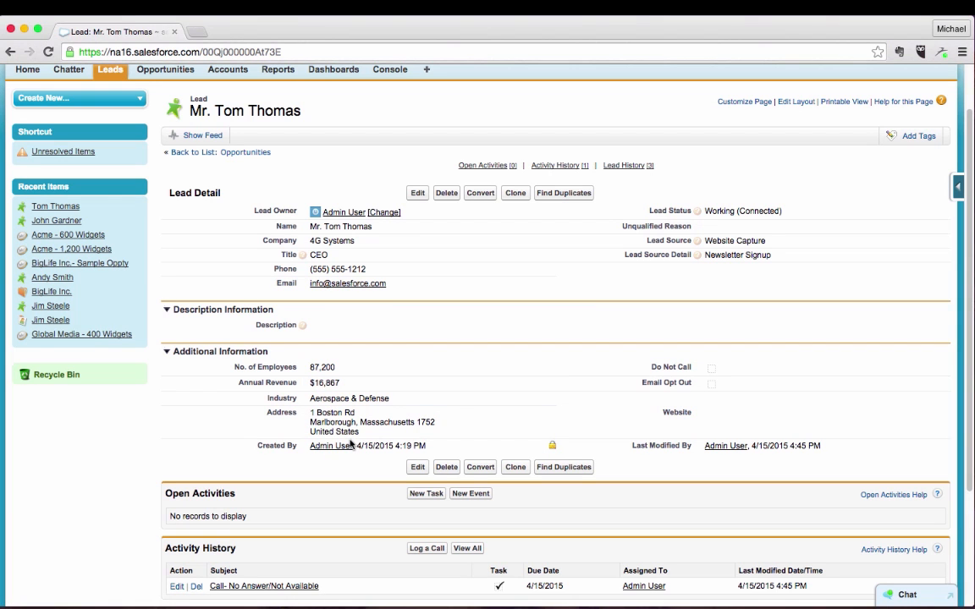
scroll(down, 3)
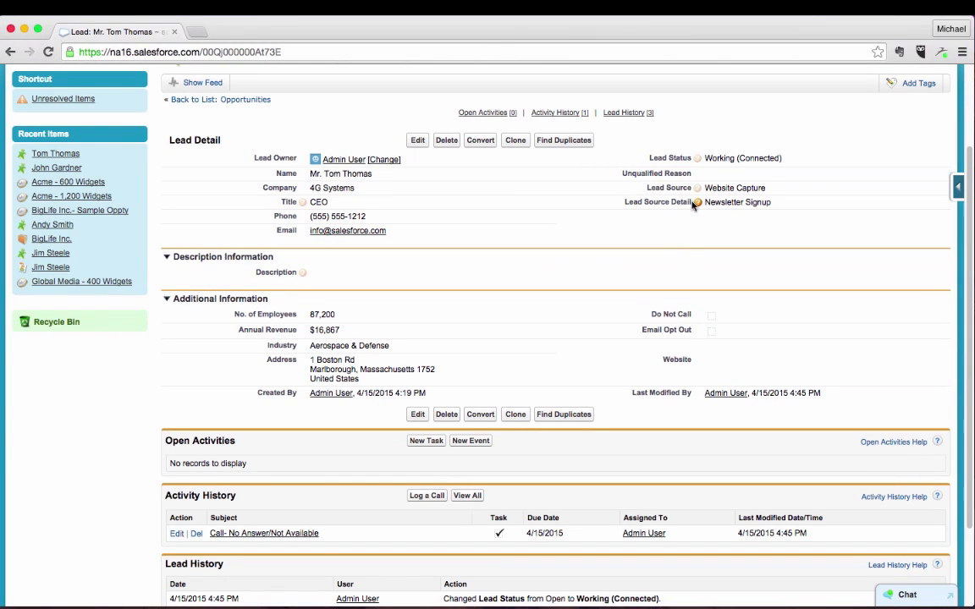
mouse_move(683, 159)
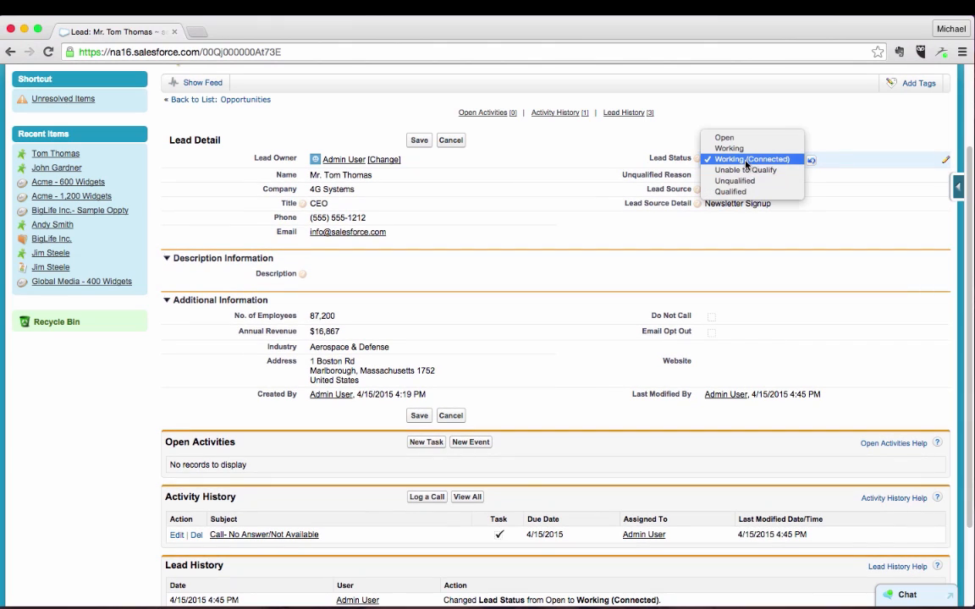
mouse_move(765, 166)
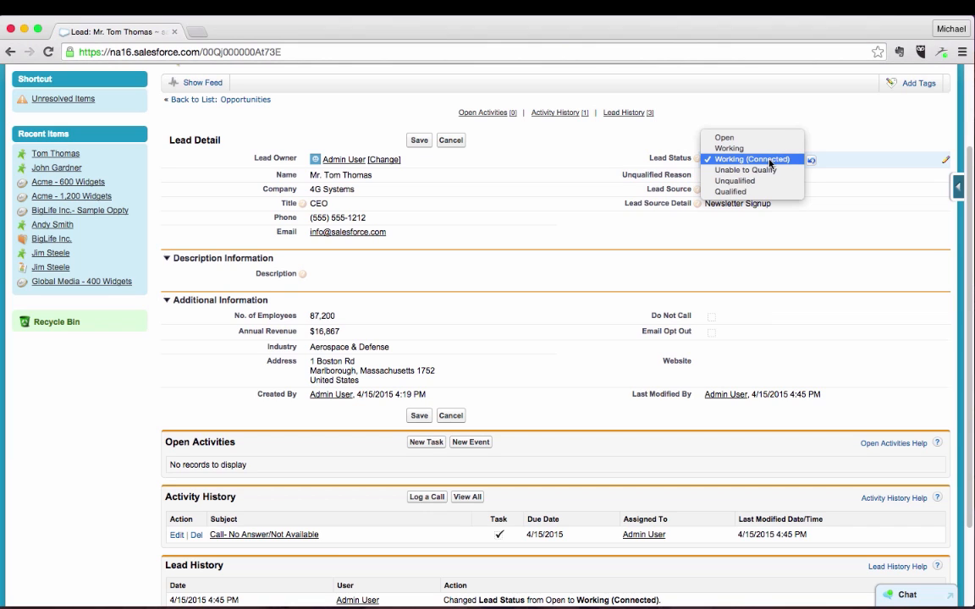
- Edit the Lead Status inline, trying Open and then choosing Unqualified
click(724, 137)
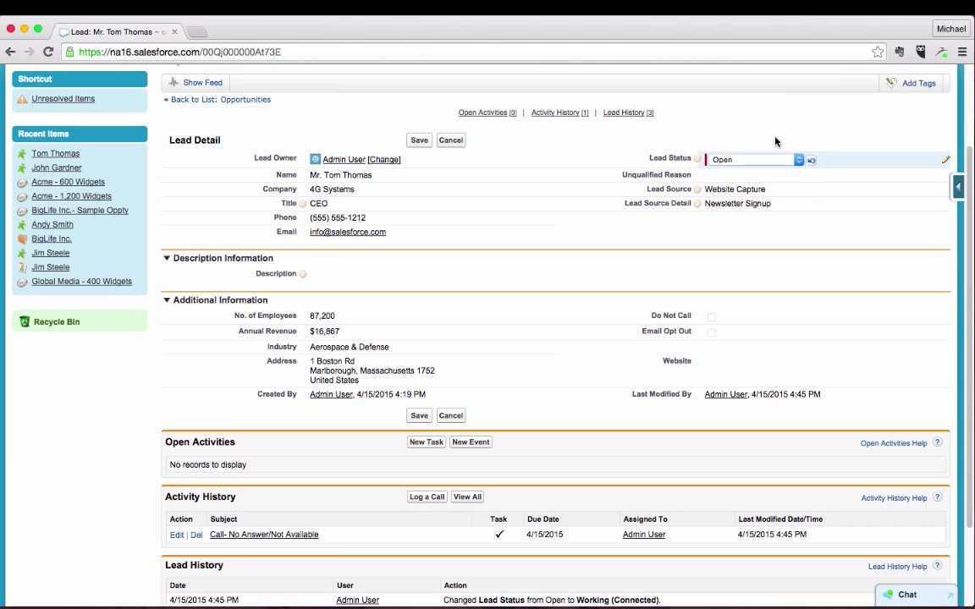
click(754, 159)
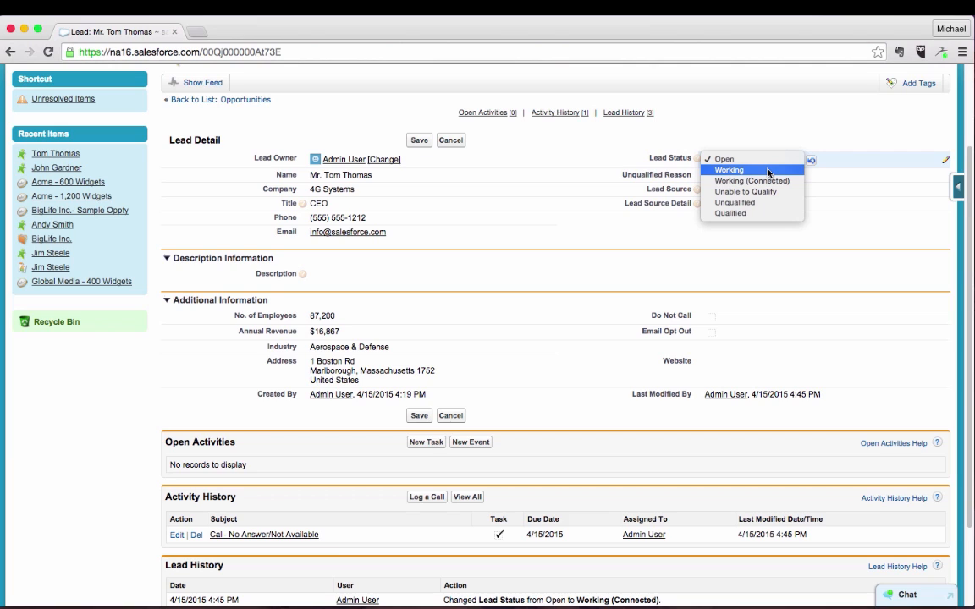
mouse_move(751, 179)
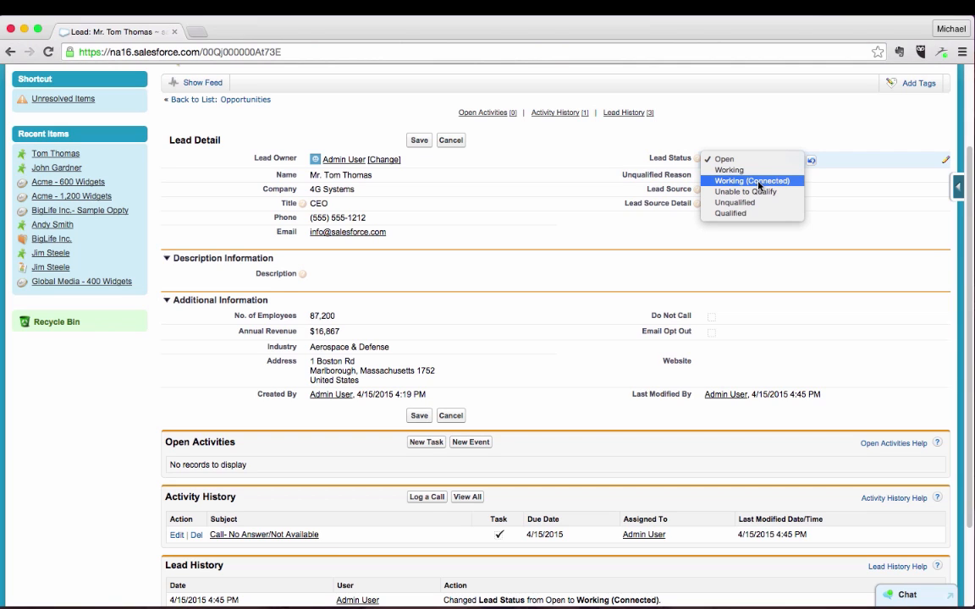
mouse_move(724, 159)
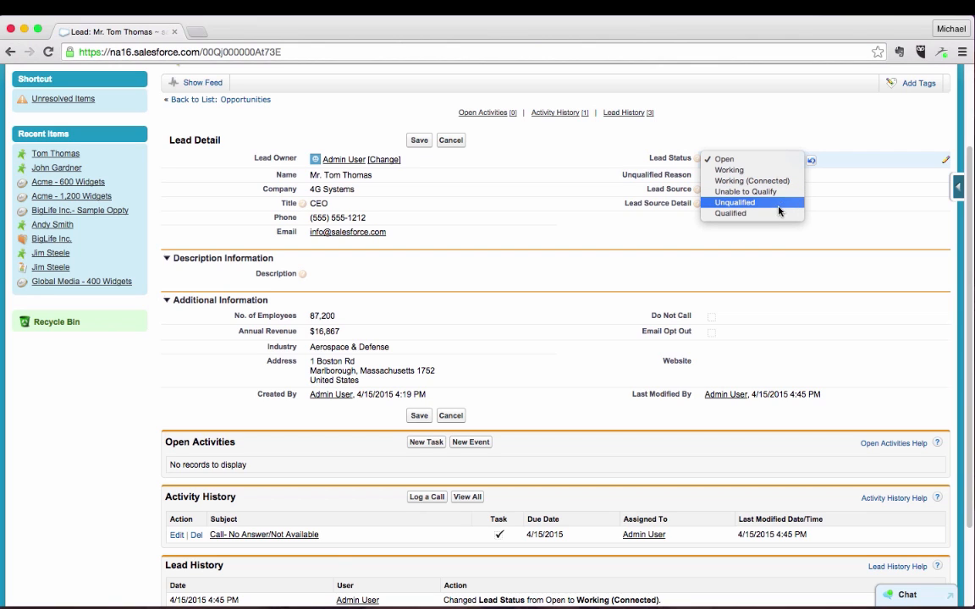
click(734, 203)
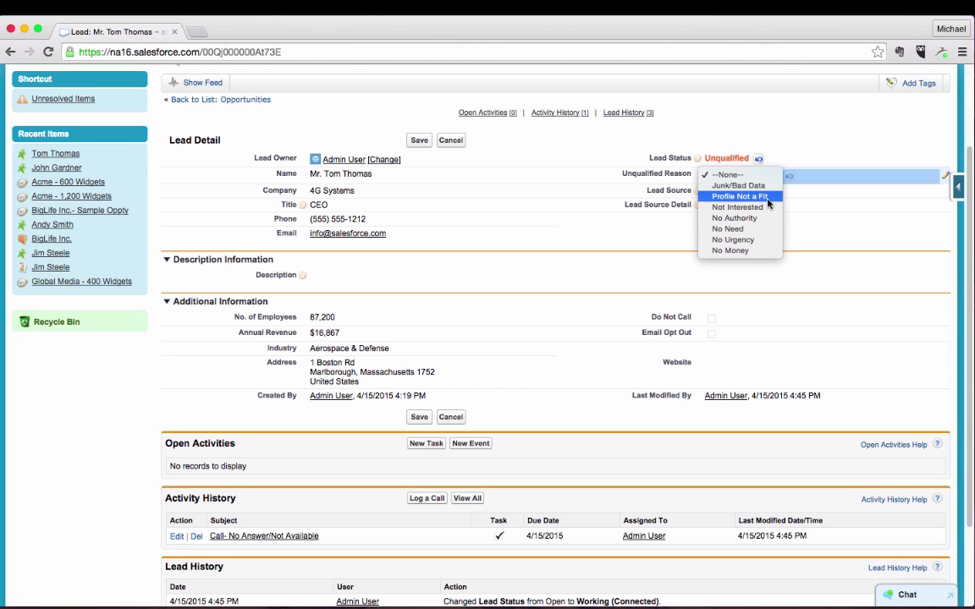
mouse_move(738, 206)
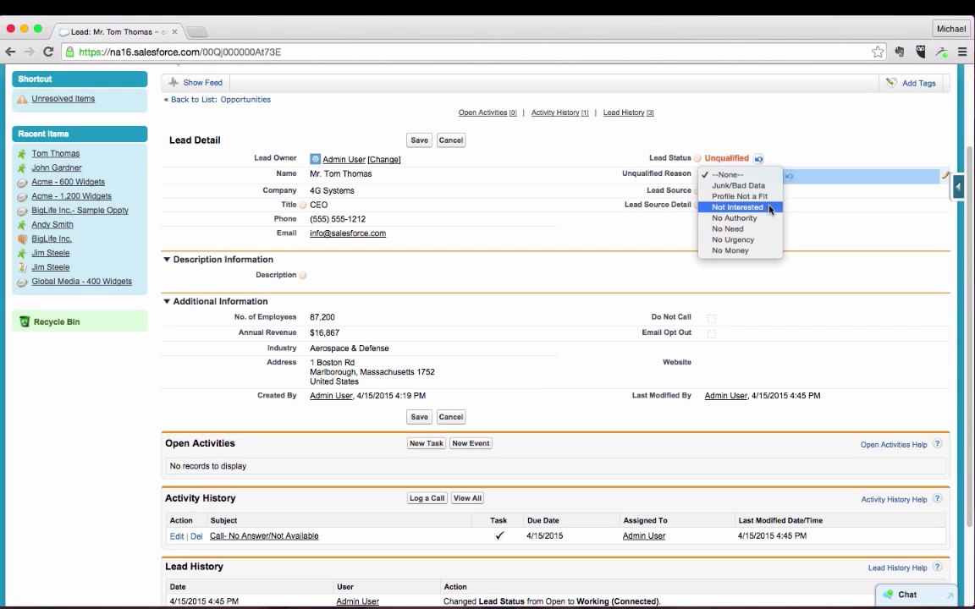
mouse_move(733, 240)
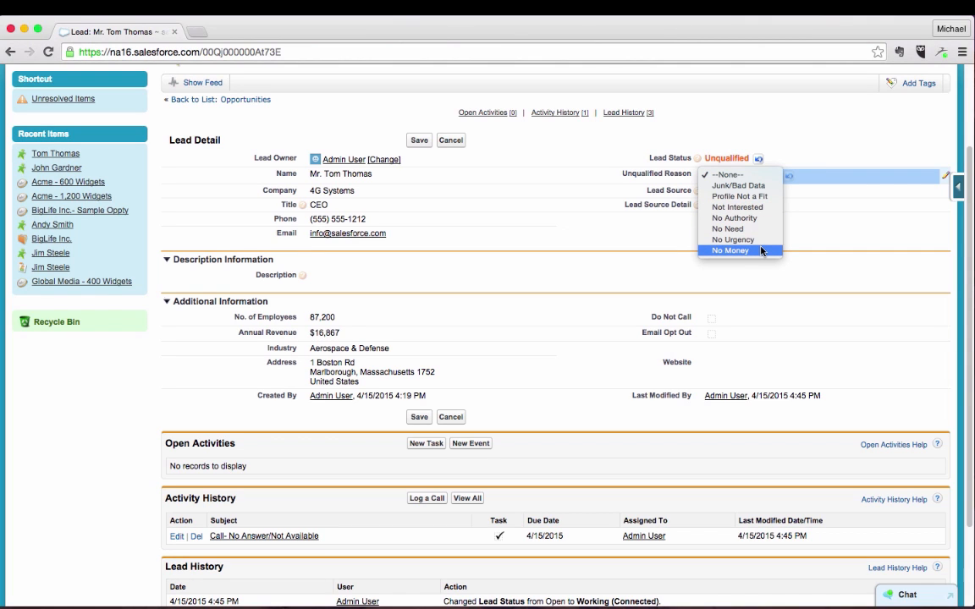
mouse_move(733, 241)
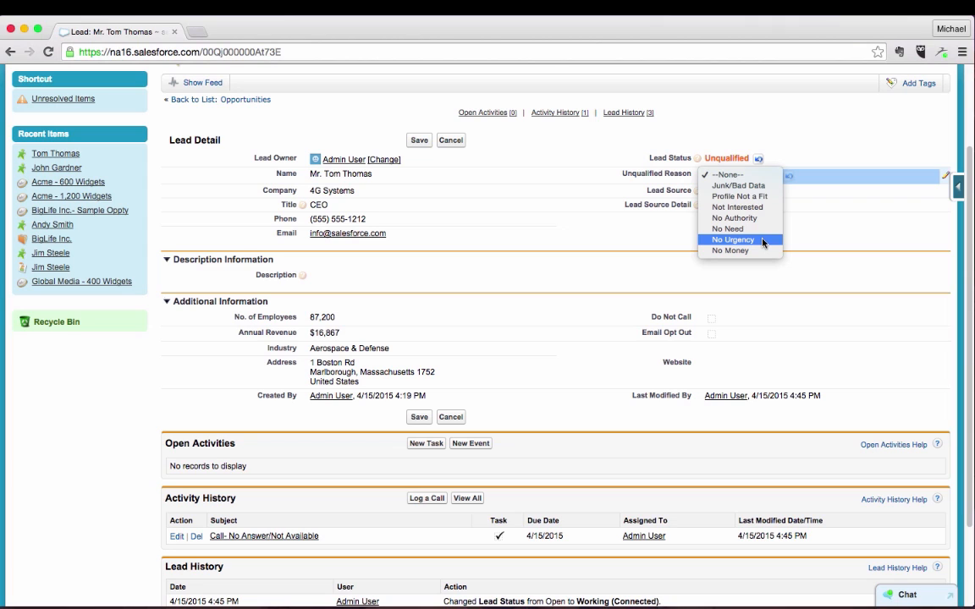
click(727, 174)
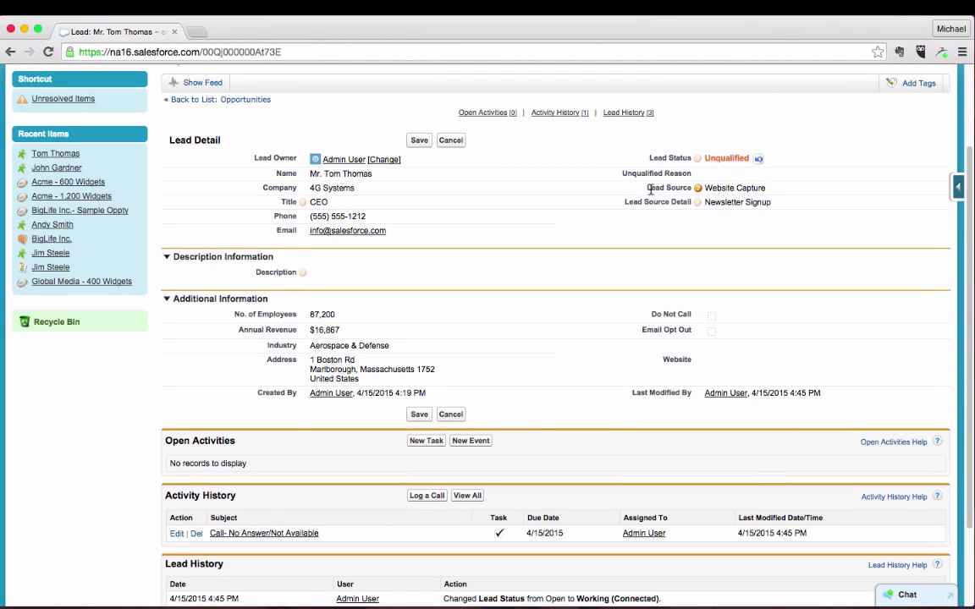
click(738, 201)
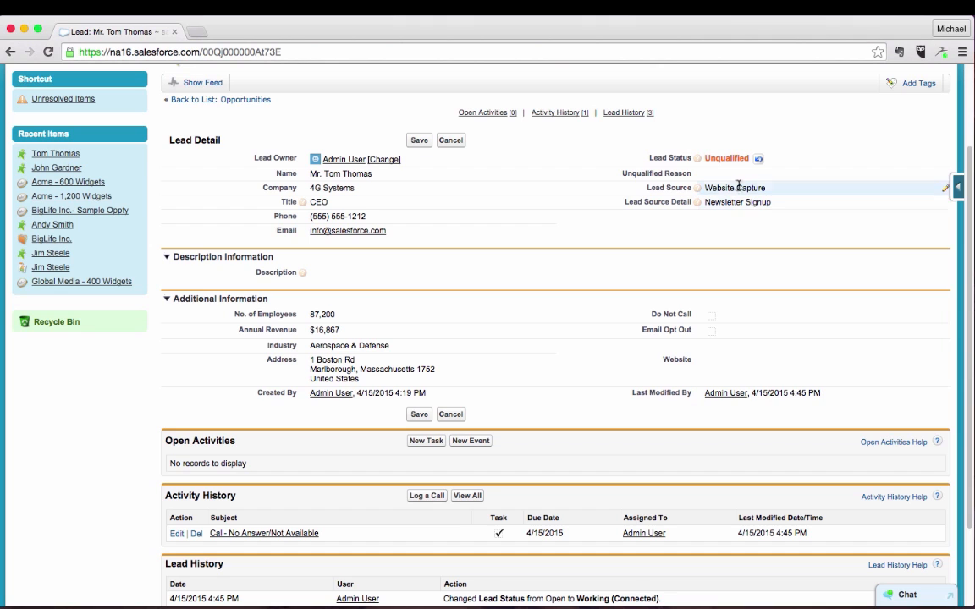
click(733, 187)
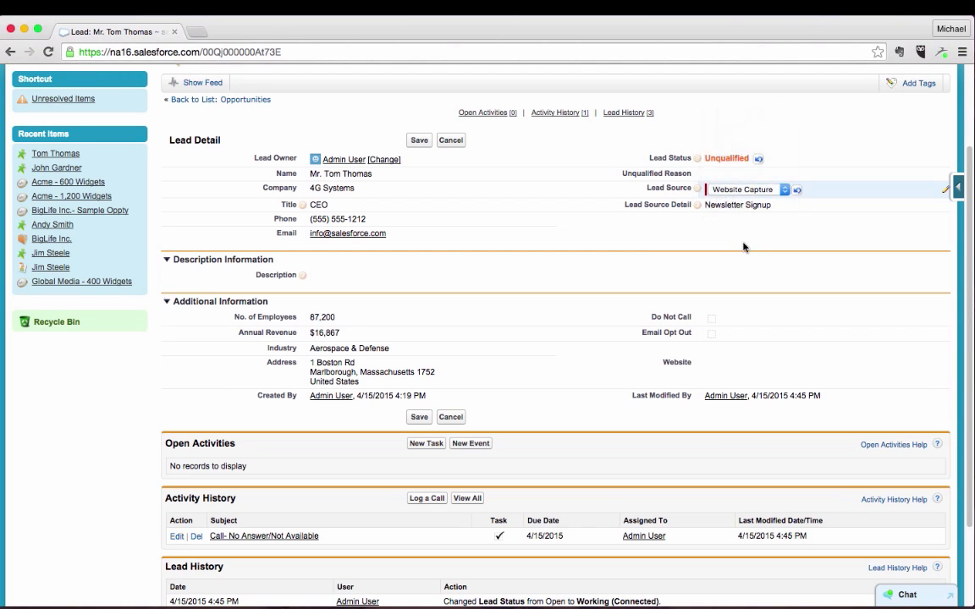
click(738, 205)
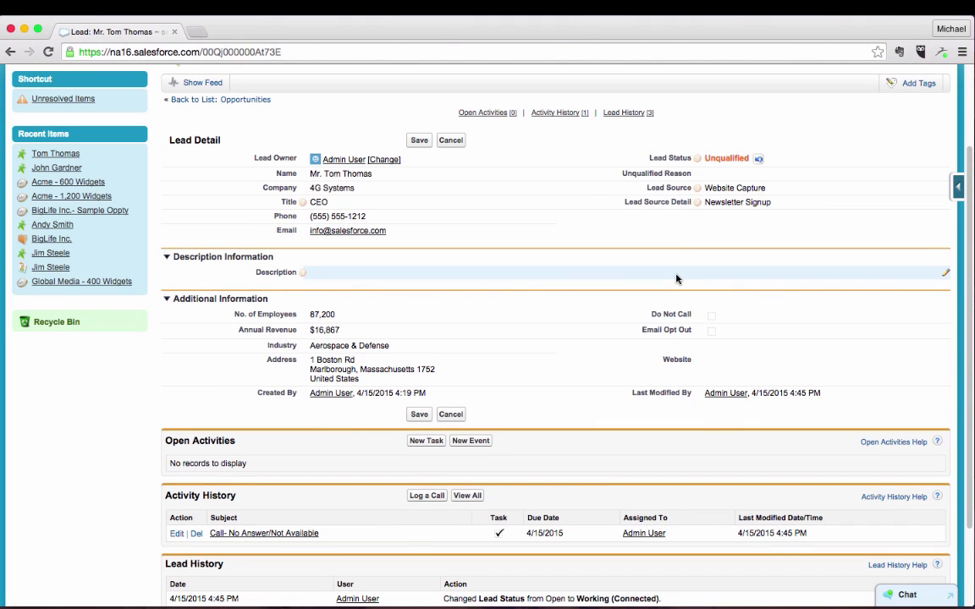
mouse_move(579, 197)
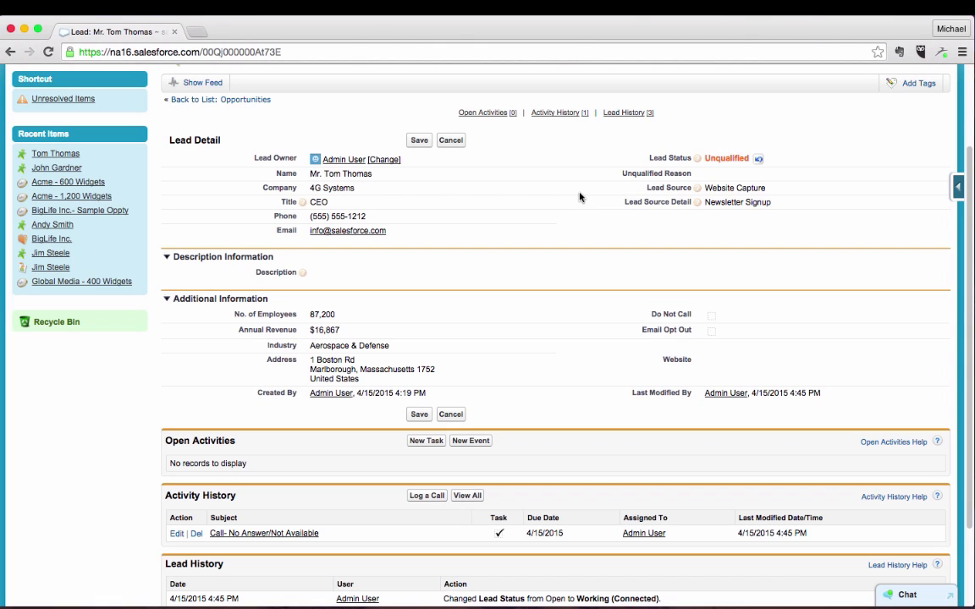
mouse_move(582, 210)
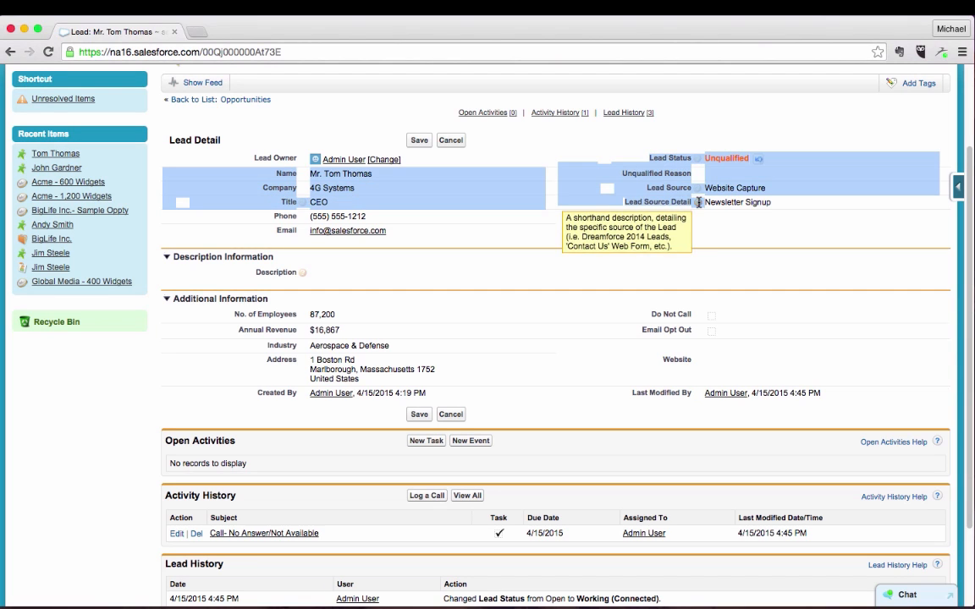
mouse_move(675, 139)
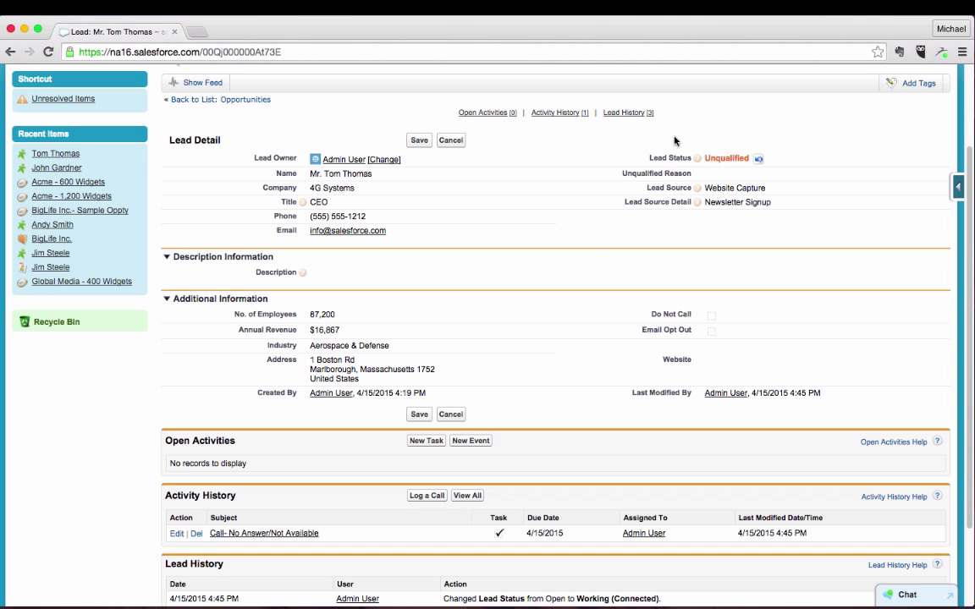
- Scroll through the lead's open activities and logged call sections
scroll(down, 3)
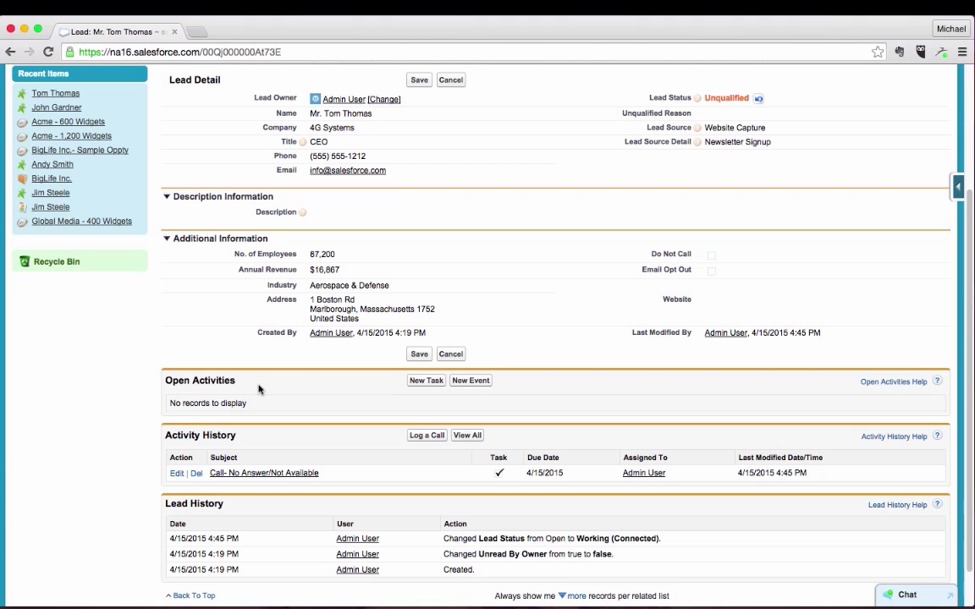
mouse_move(298, 464)
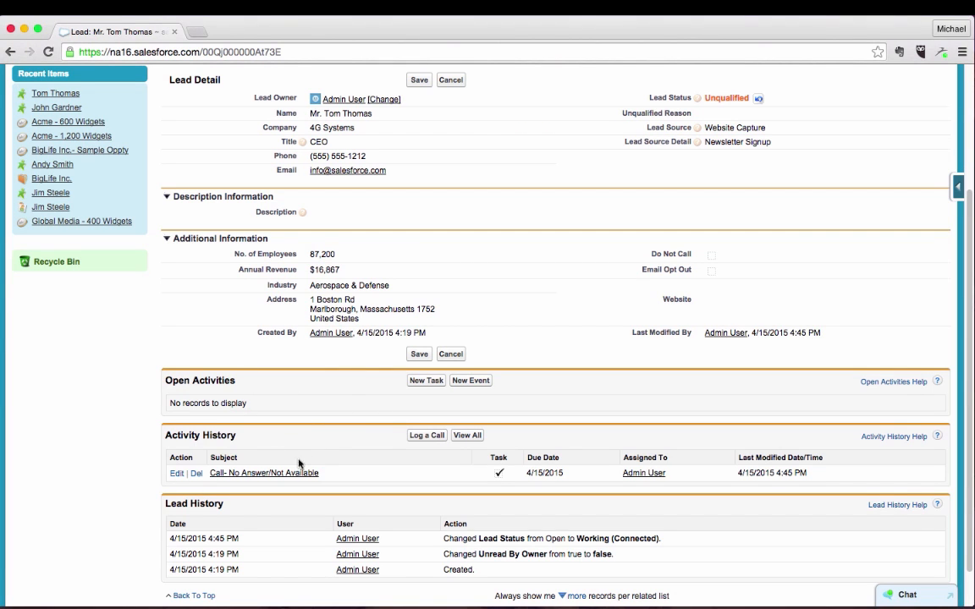
mouse_move(366, 451)
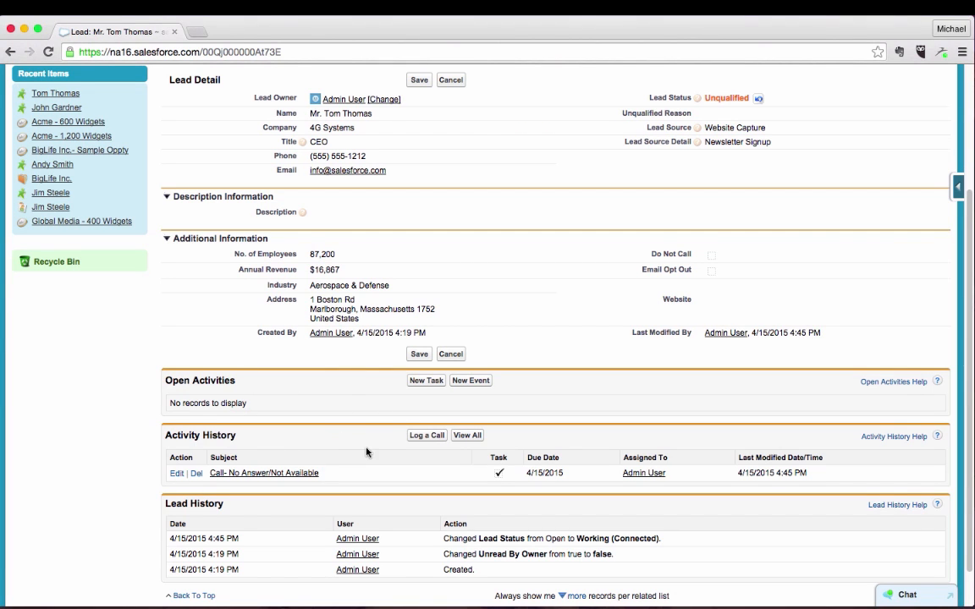
scroll(down, 3)
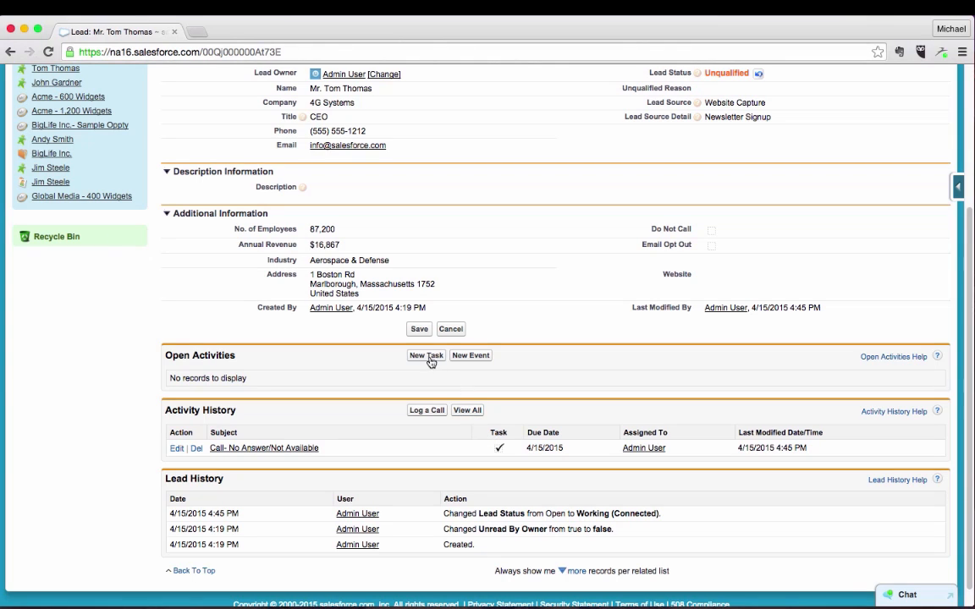
mouse_move(425, 443)
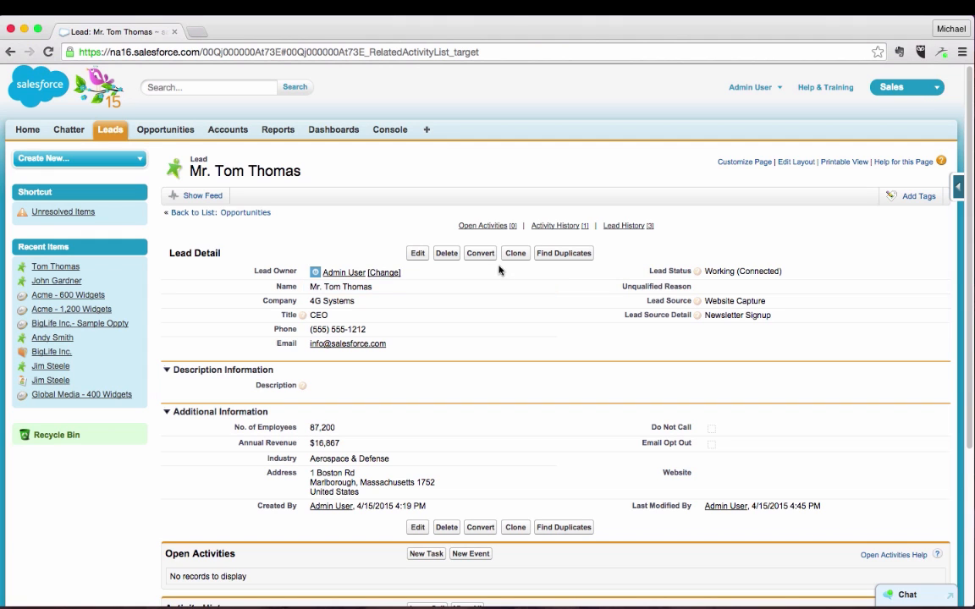
- Convert the lead with a new 4G Systems account and Converted Status Qualified
click(481, 254)
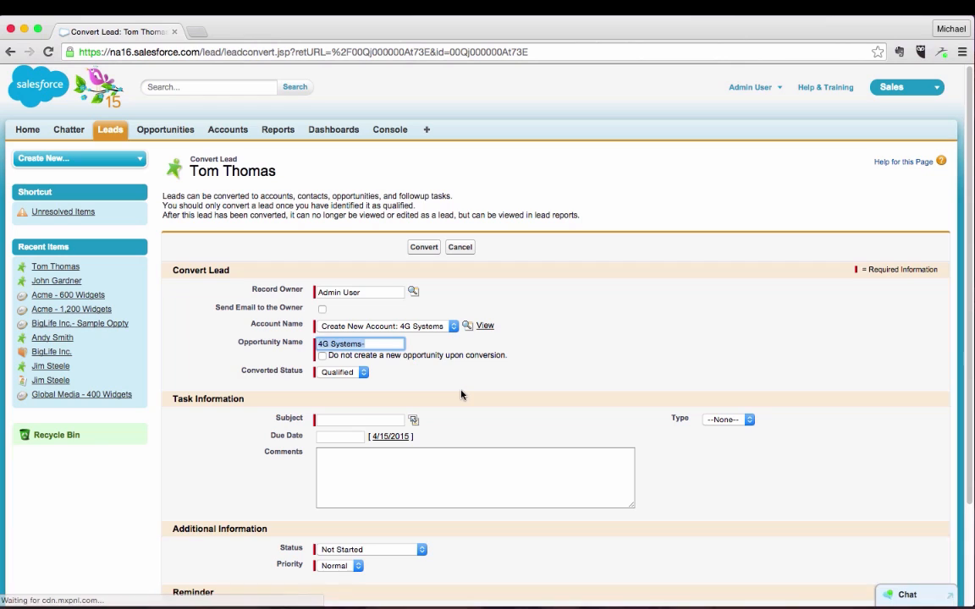
click(364, 372)
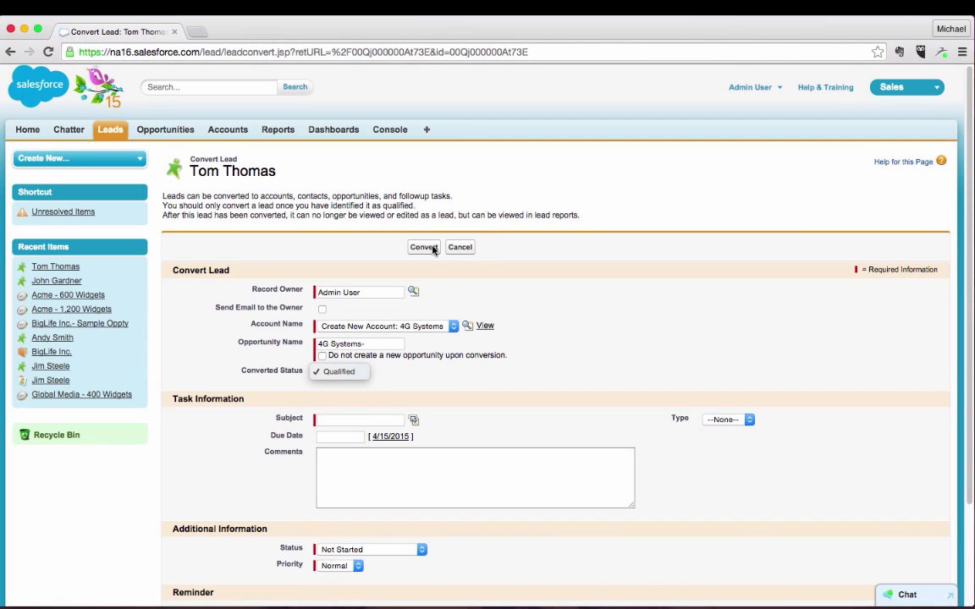
click(423, 247)
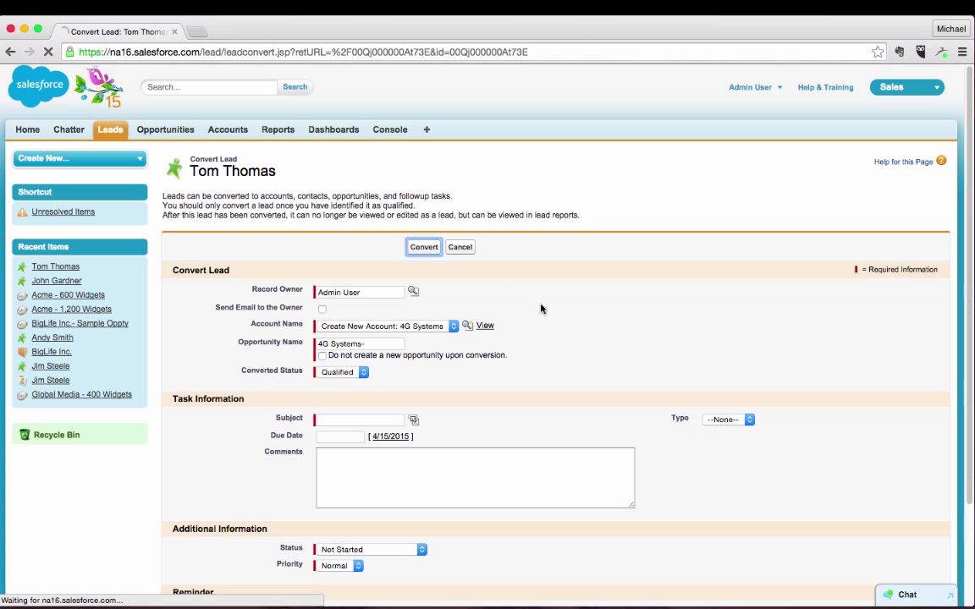
- Browse the new 4G Systems account's Contacts, Activity History and Opportunities related lists
click(423, 248)
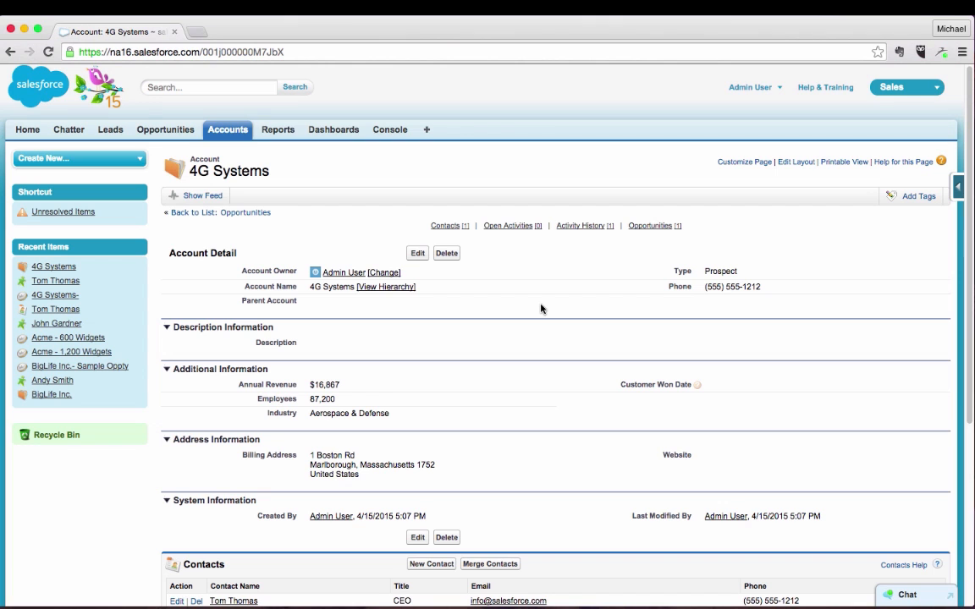
mouse_move(591, 303)
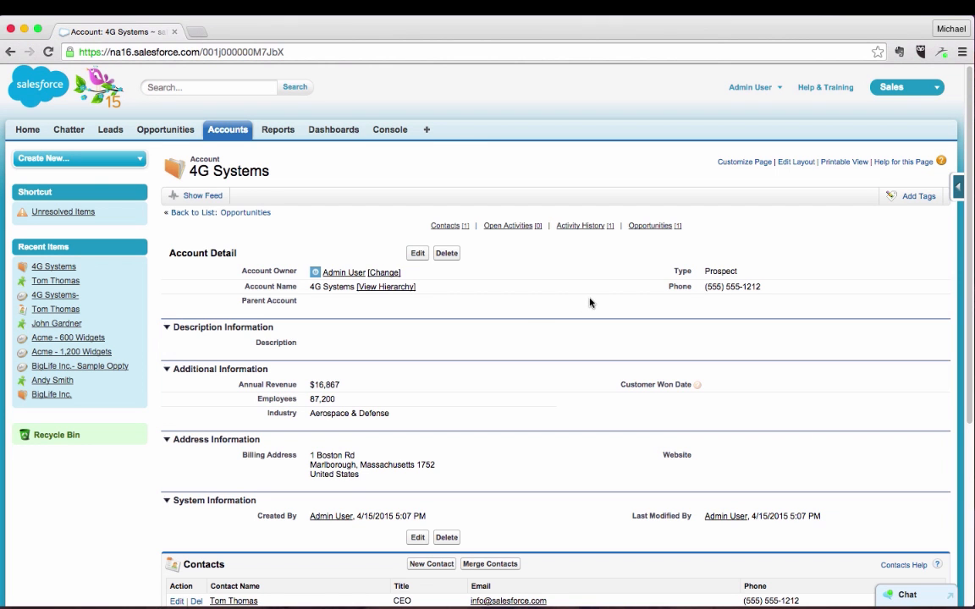
scroll(down, 3)
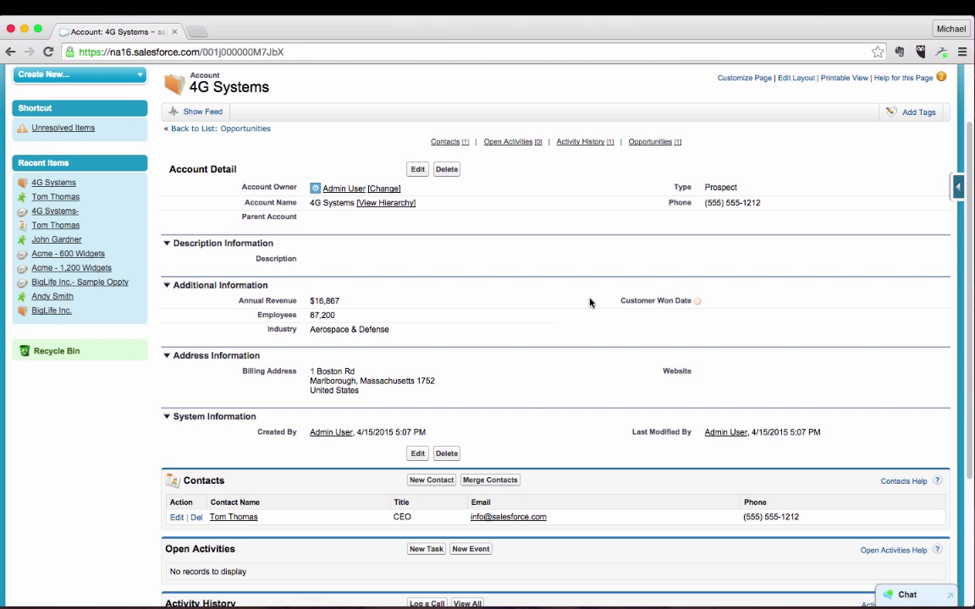
mouse_move(832, 230)
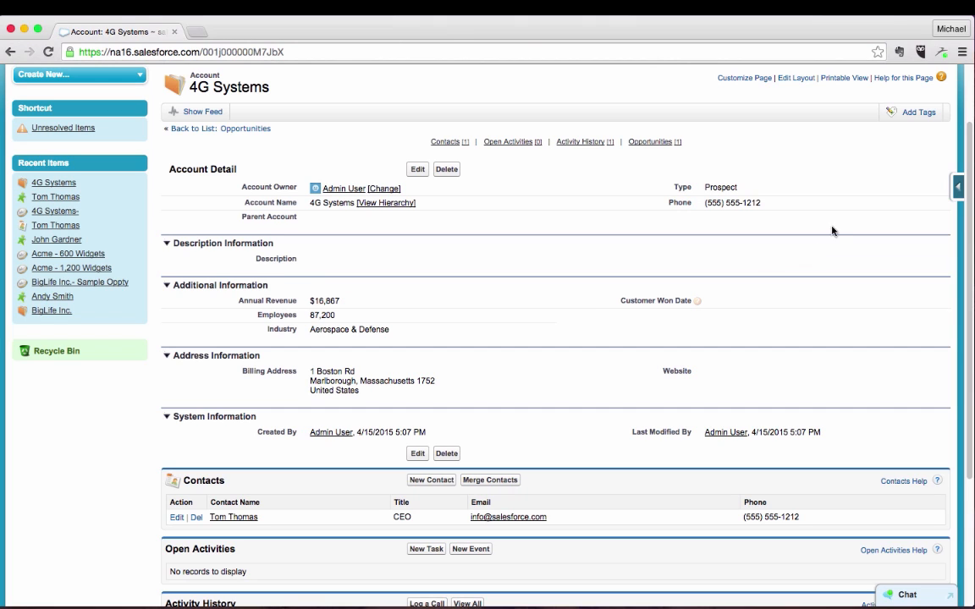
double_click(722, 186)
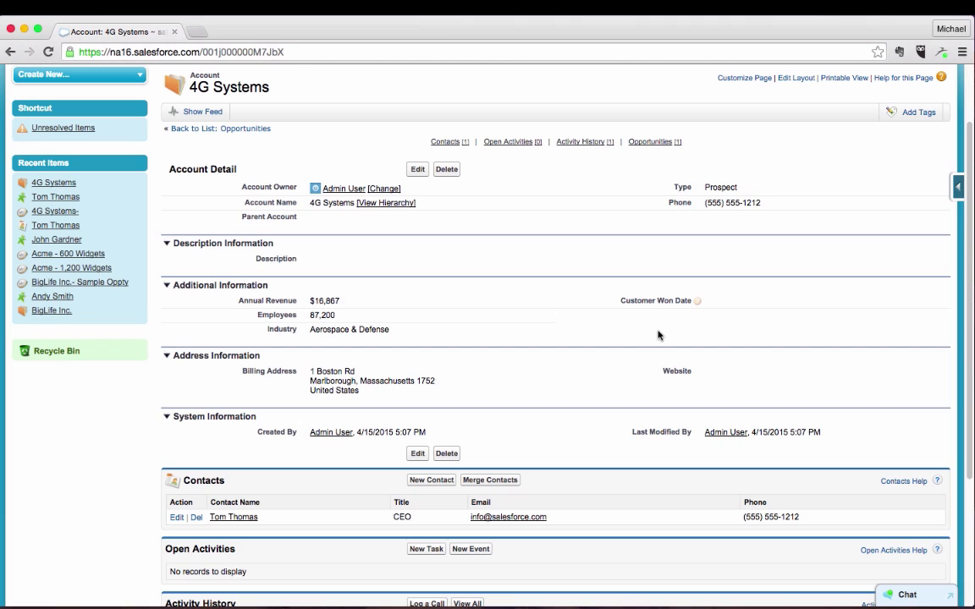
mouse_move(782, 302)
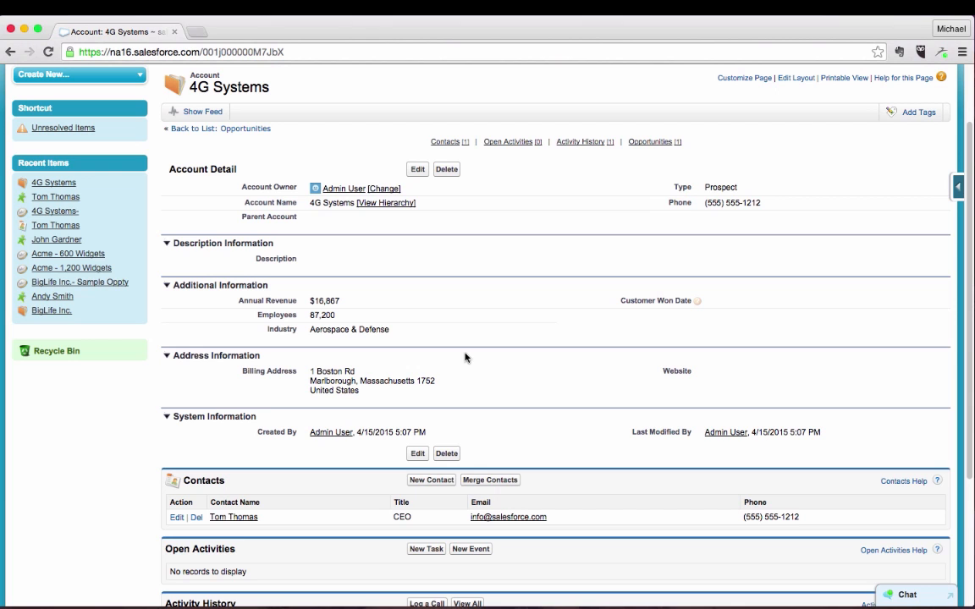
scroll(down, 3)
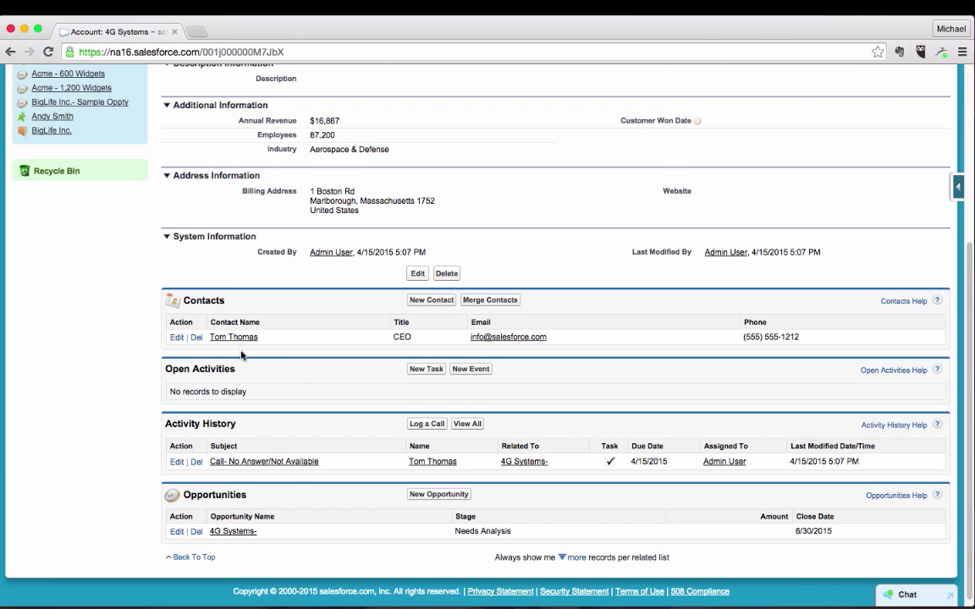
mouse_move(243, 545)
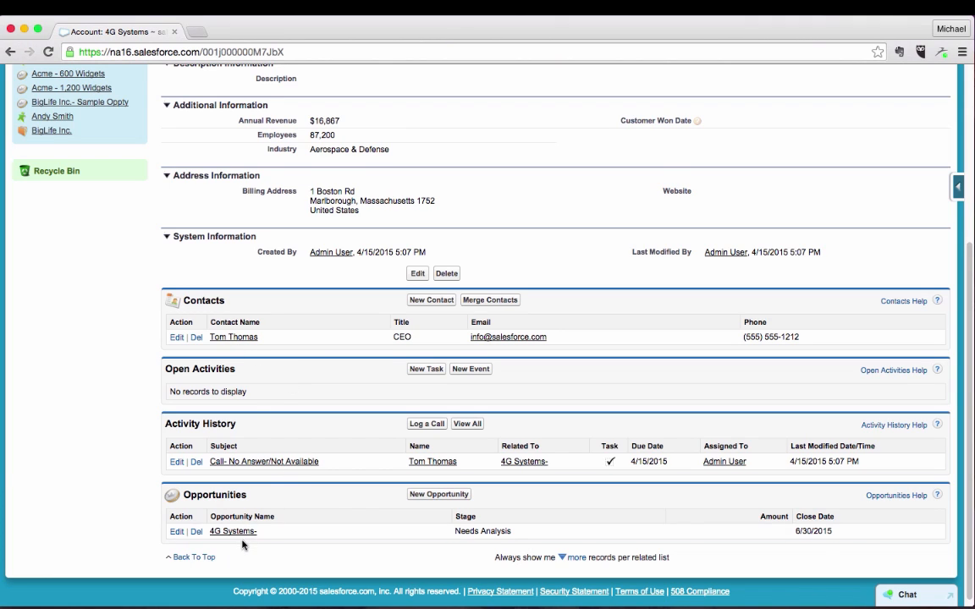
- View the 4G Systems- opportunity, leaving stage Needs Analysis at 20%, and reach the Lost Reason field
click(233, 531)
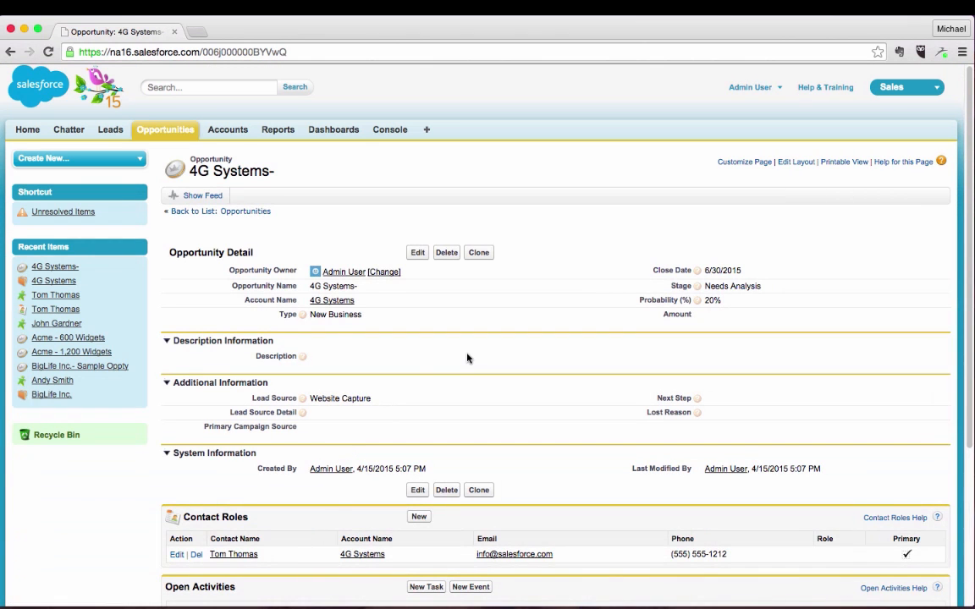
scroll(down, 3)
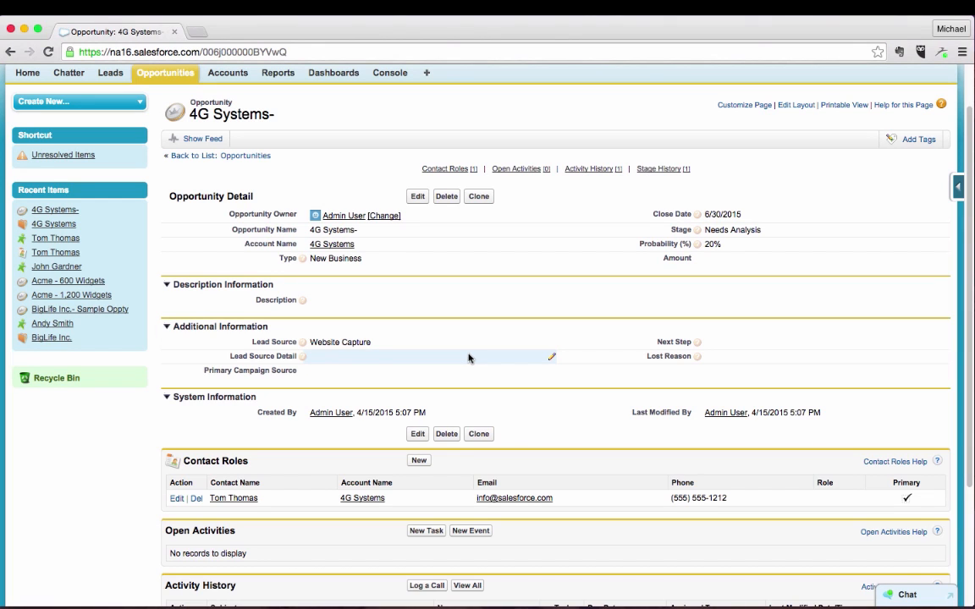
mouse_move(545, 335)
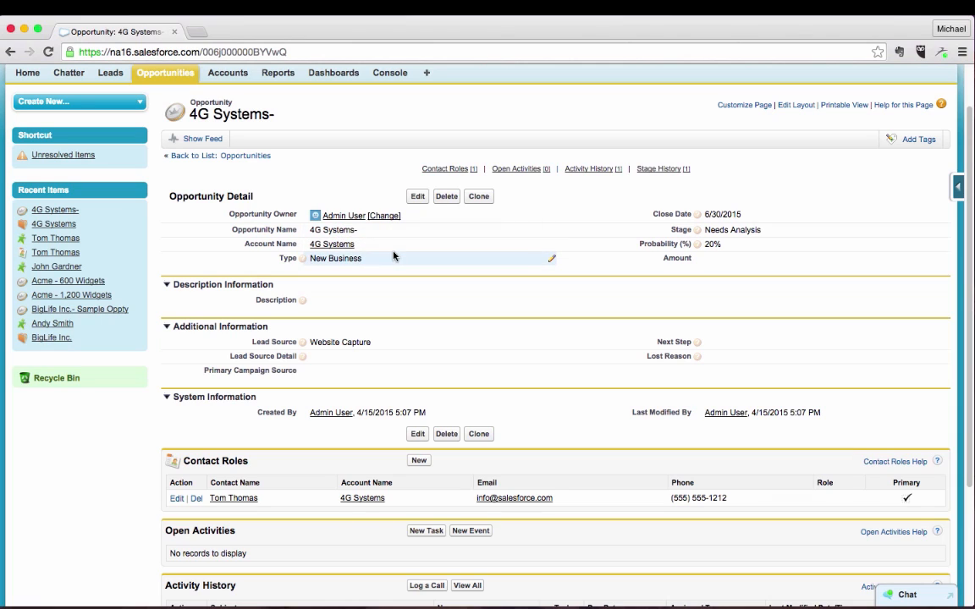
mouse_move(379, 261)
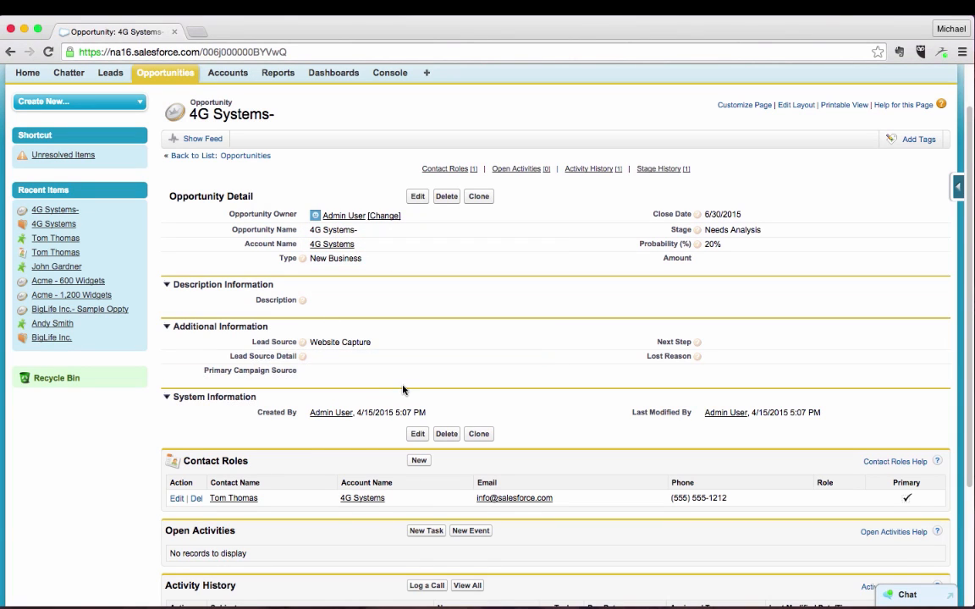
mouse_move(272, 351)
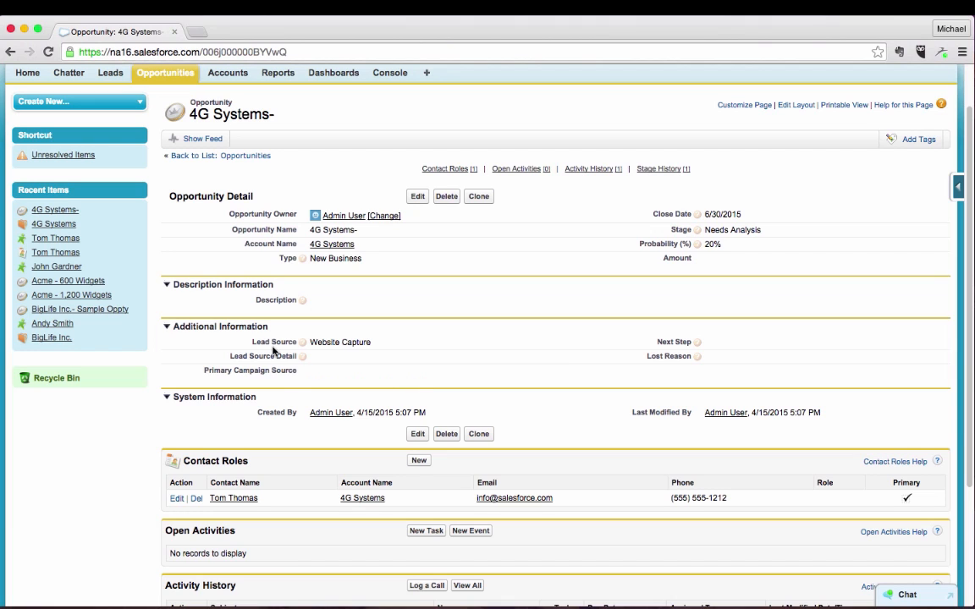
mouse_move(582, 386)
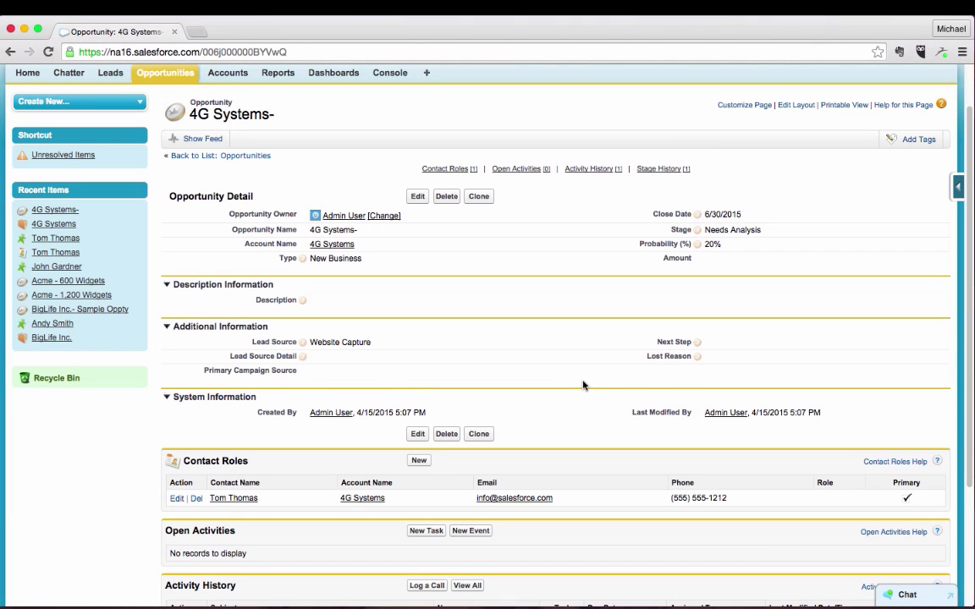
mouse_move(677, 266)
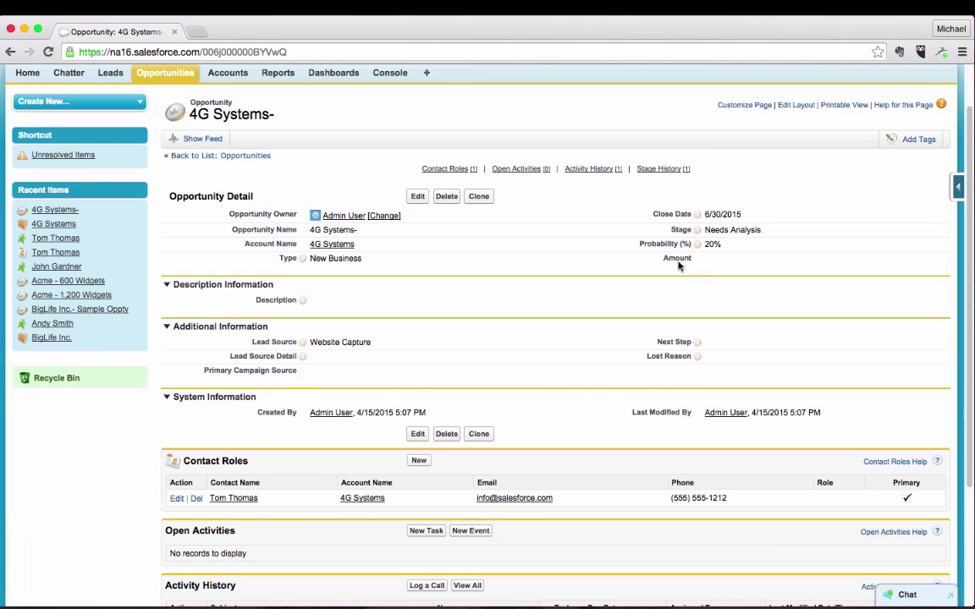
mouse_move(691, 269)
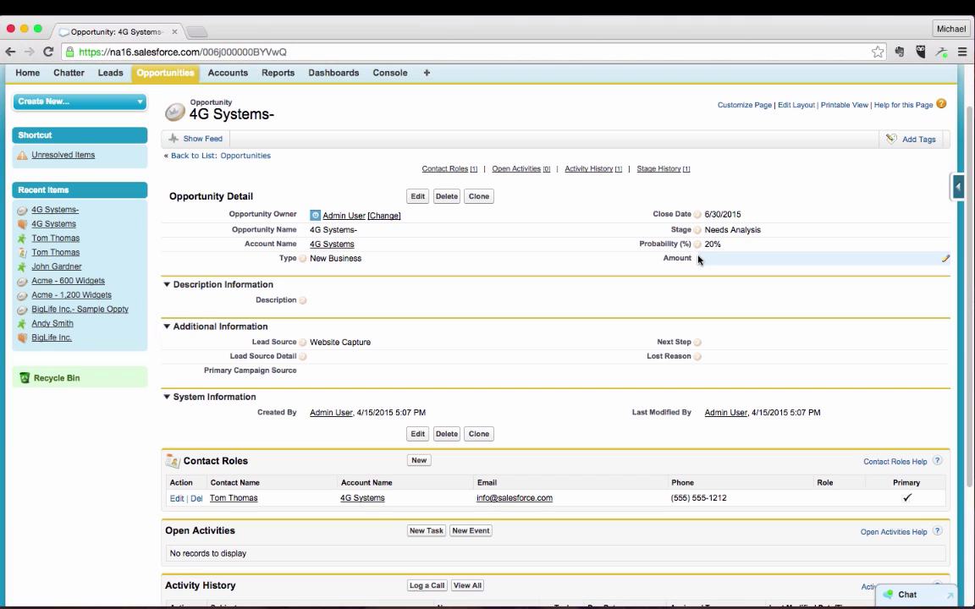
mouse_move(748, 221)
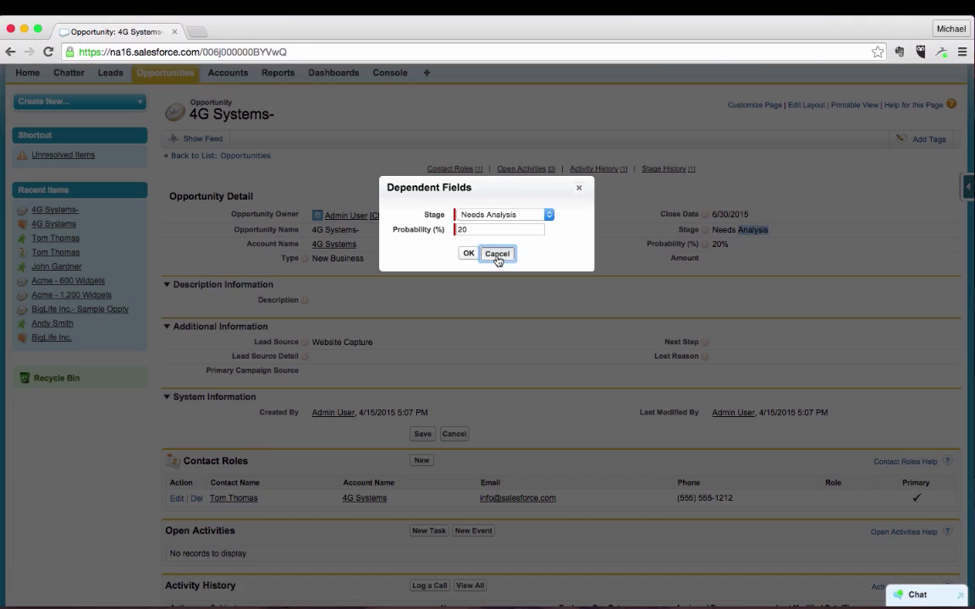
click(498, 254)
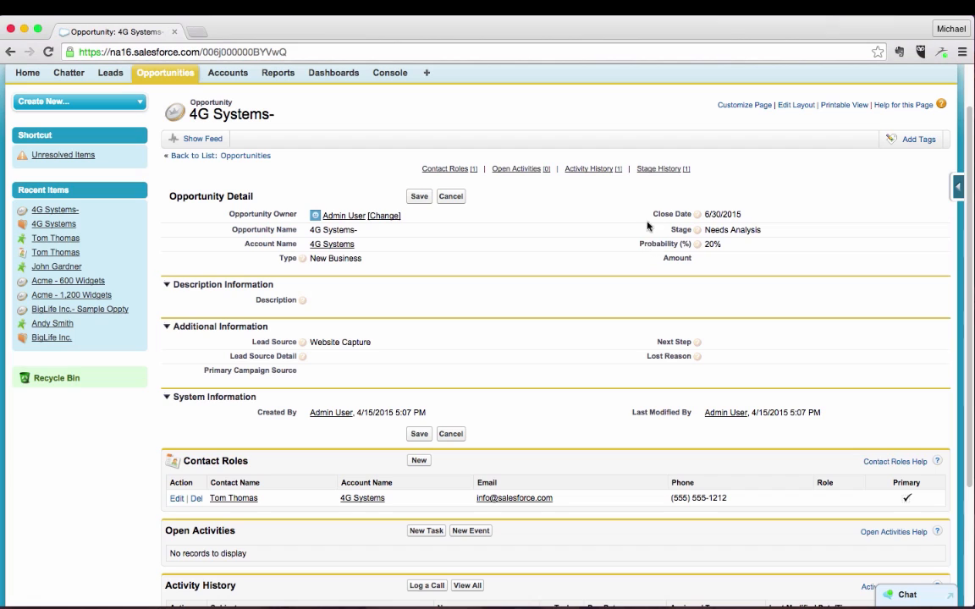
mouse_move(647, 355)
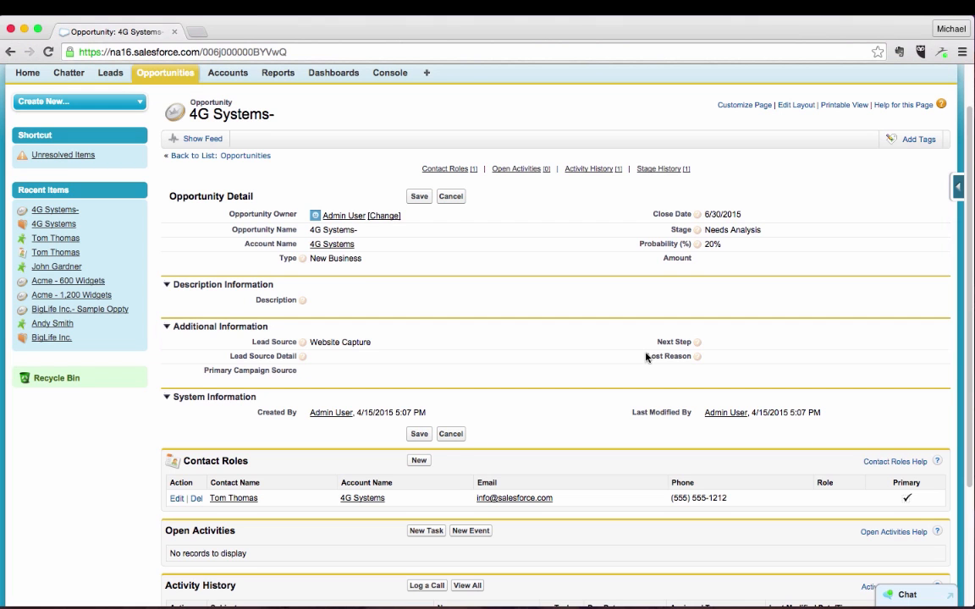
scroll(down, 3)
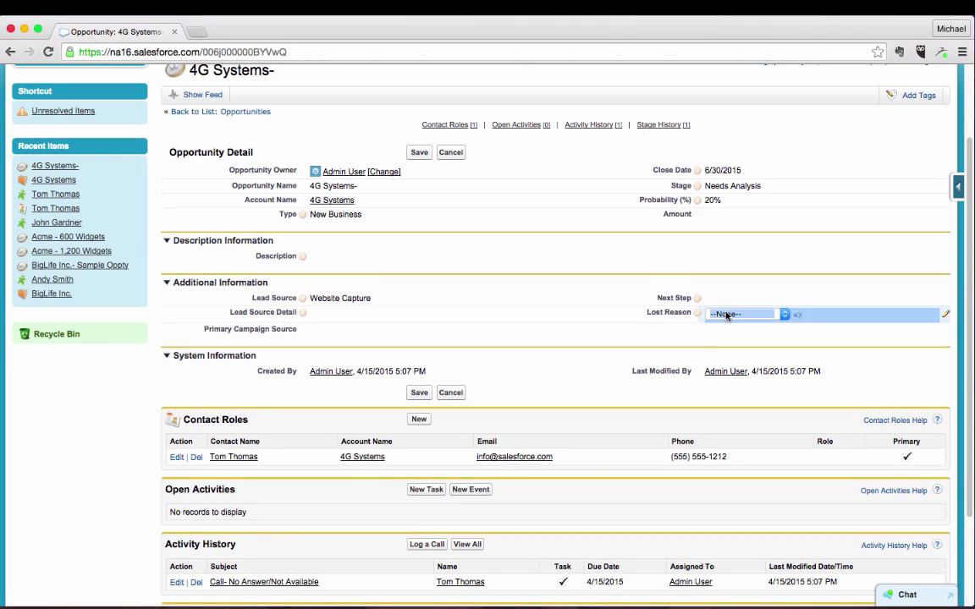
- List the Lost Reason values such as Poor Qualification, No Authority, No Need, No Urgency
click(743, 313)
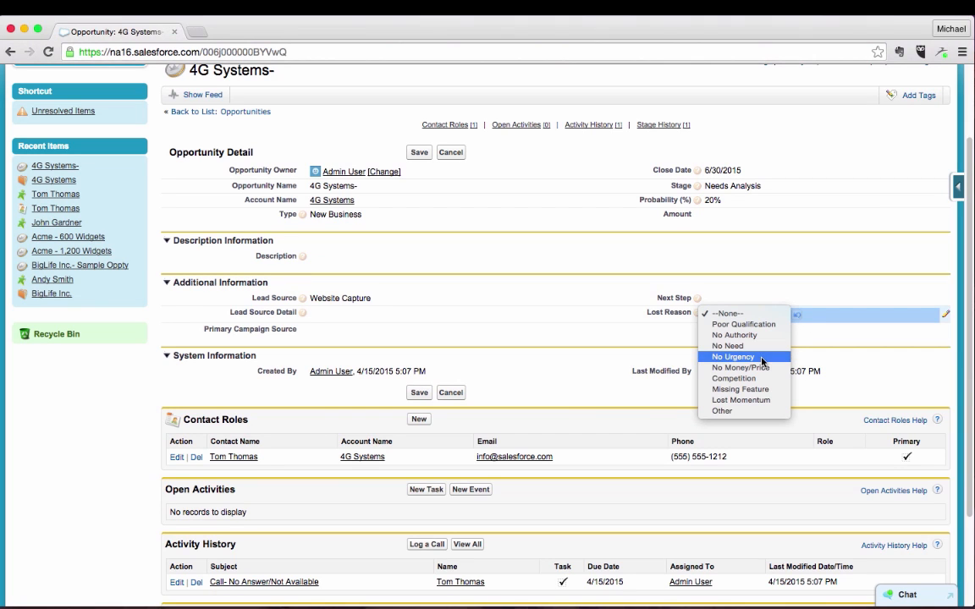
mouse_move(744, 379)
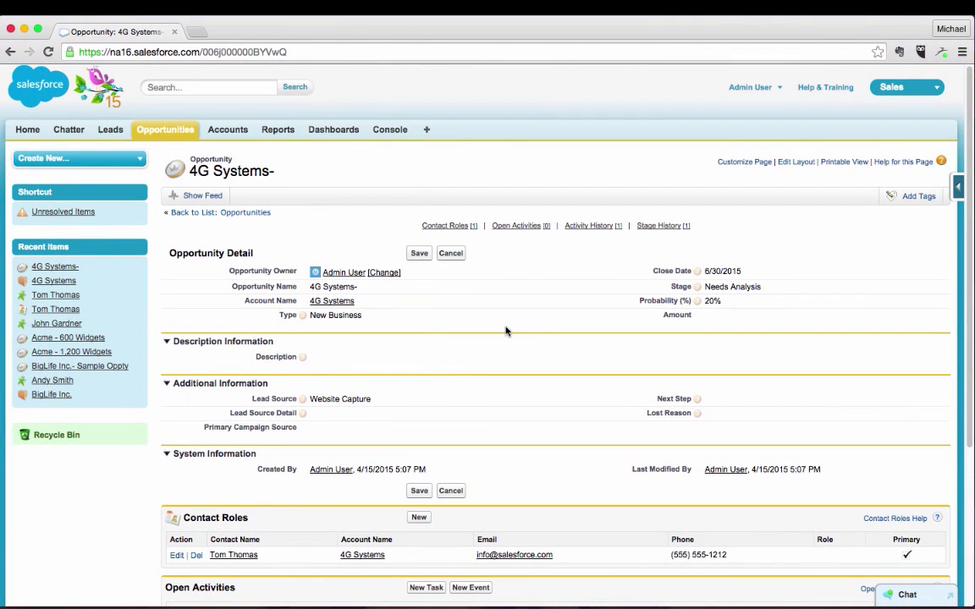
mouse_move(304, 244)
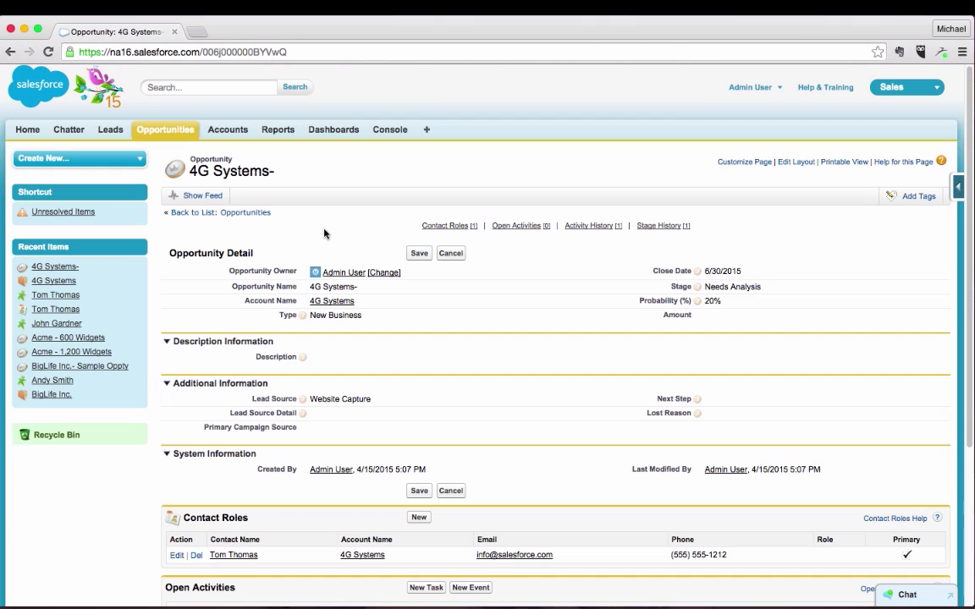
- Visit the Console and Leads tabs, then show Opportunities Home listing 4G Systems-, Acme and BigLife deals
click(389, 128)
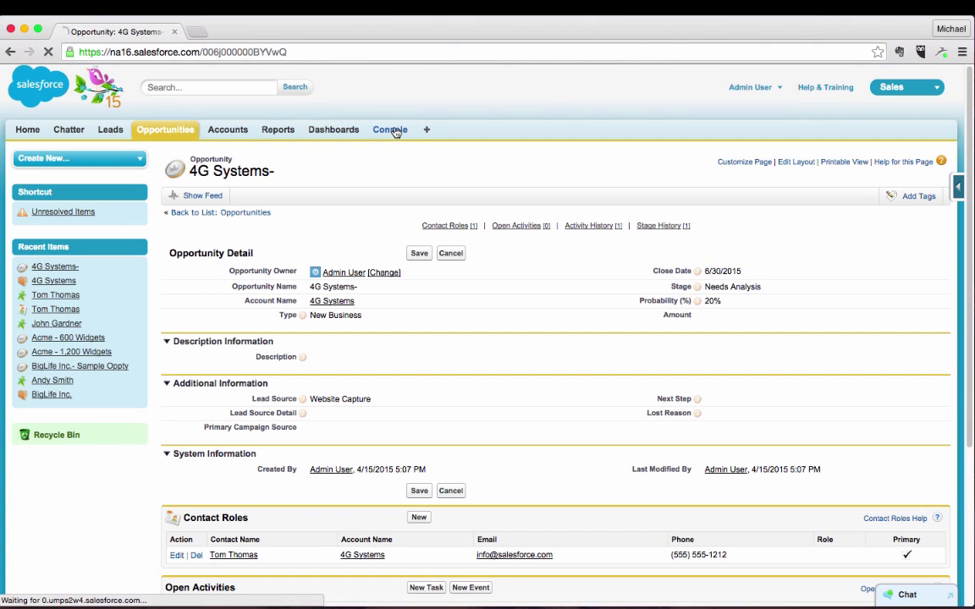
click(389, 128)
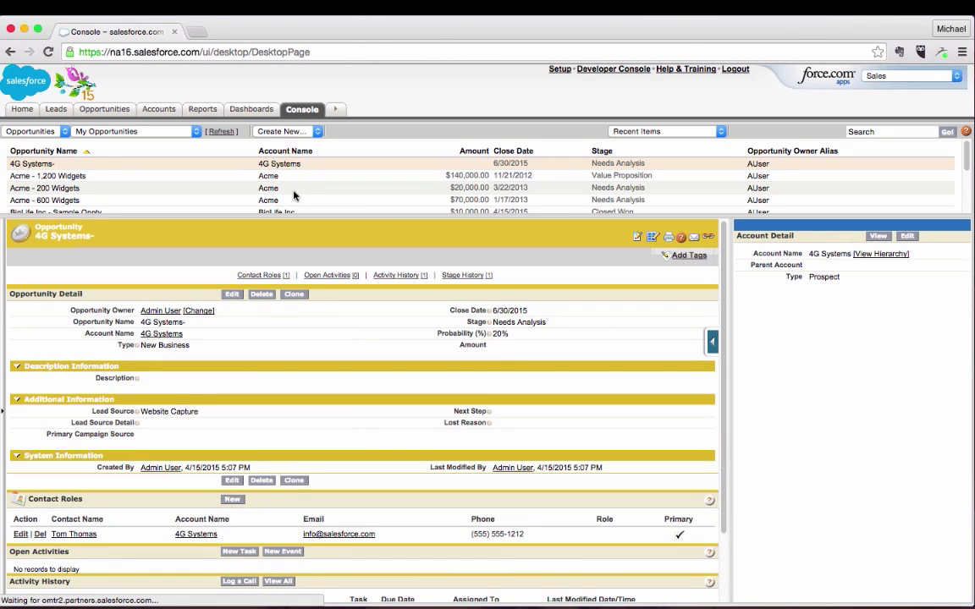
click(54, 108)
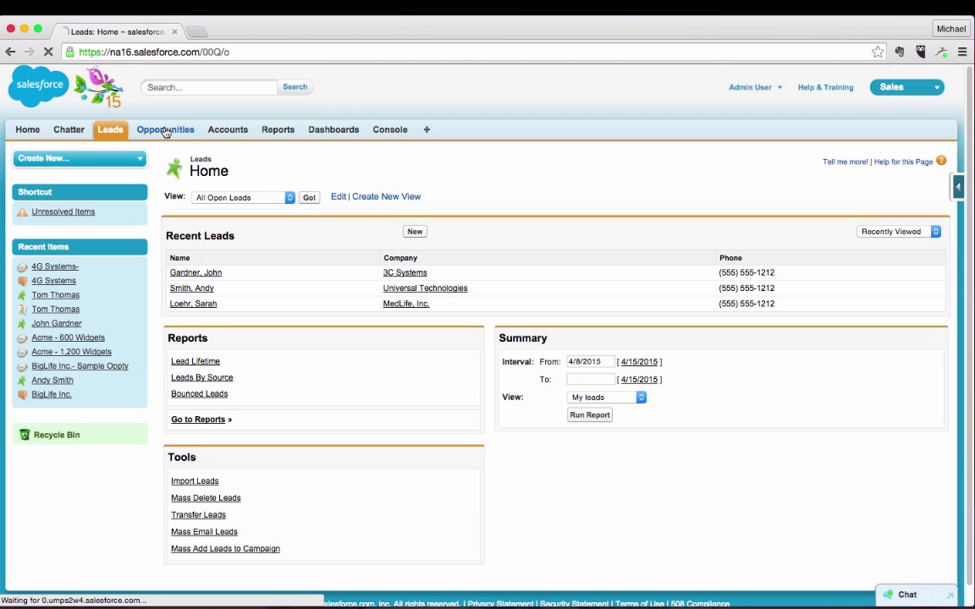
click(166, 129)
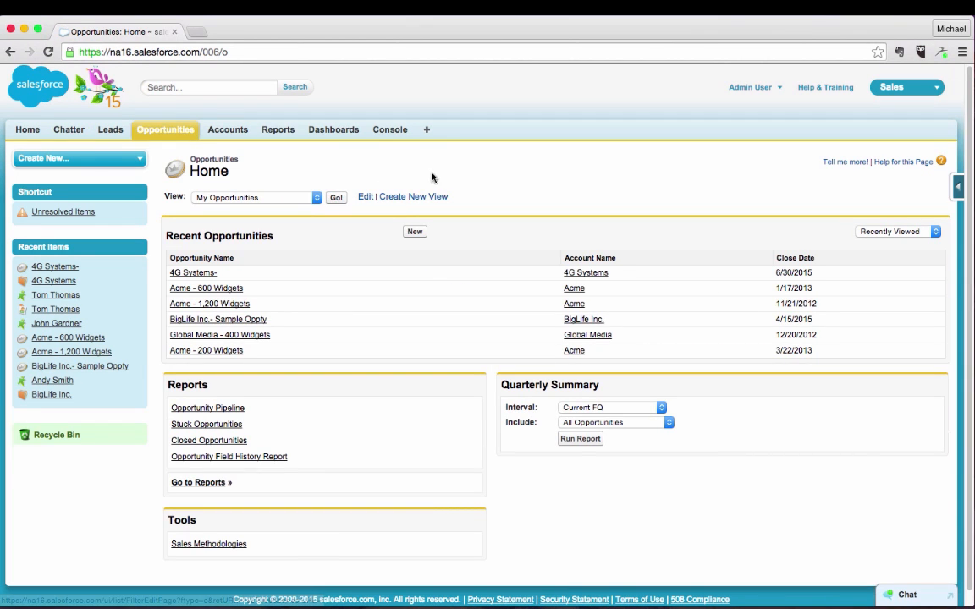
mouse_move(460, 156)
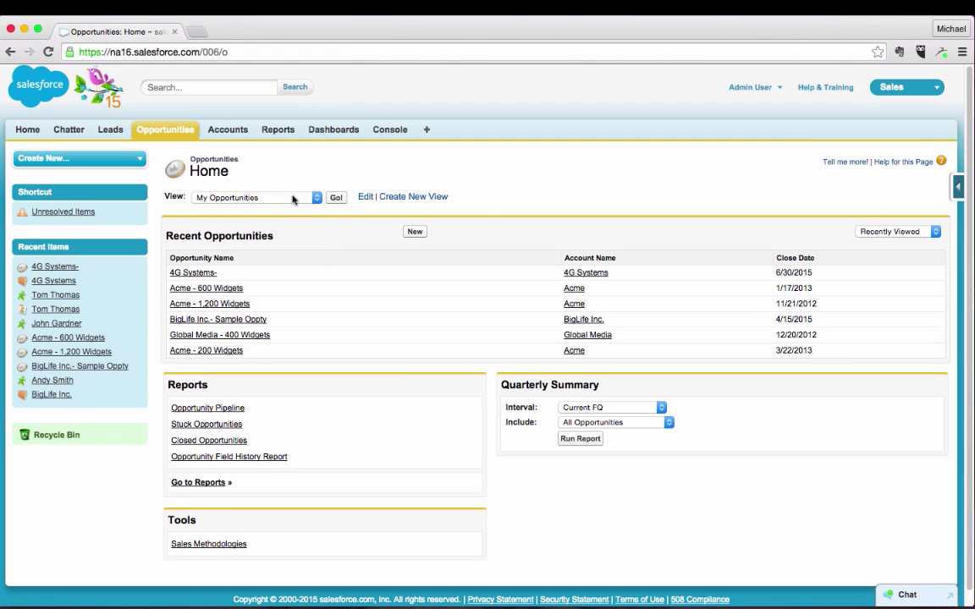
click(258, 196)
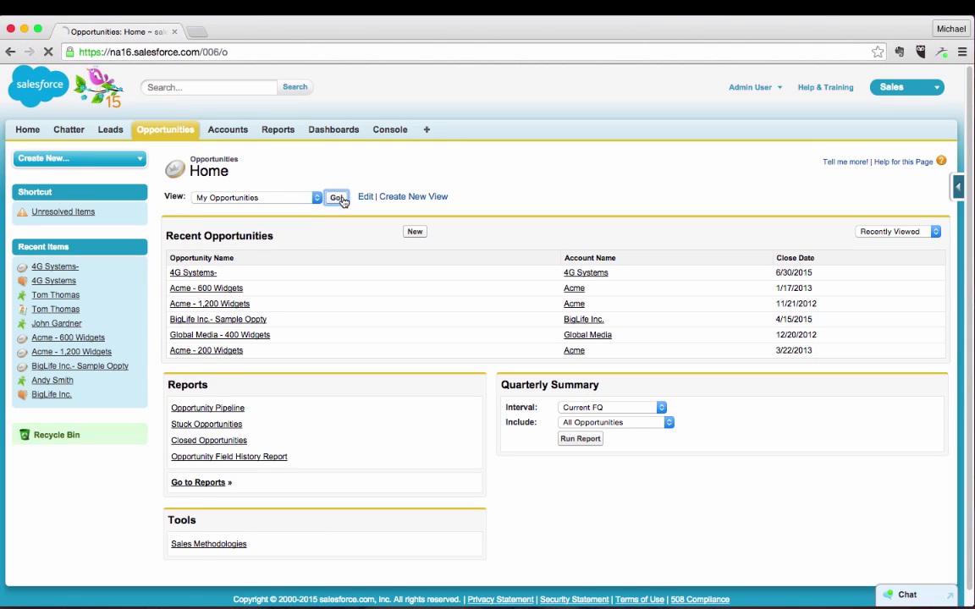
- Review the BigLife Inc. - Sample Oppty Closed Won deal and return to the ten-row My Opportunities list
click(337, 196)
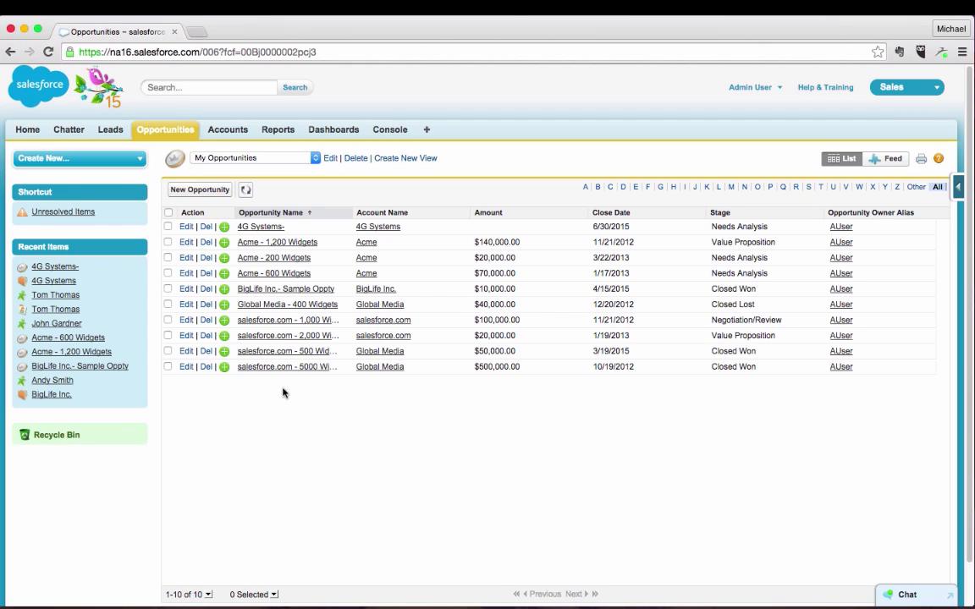
mouse_move(280, 305)
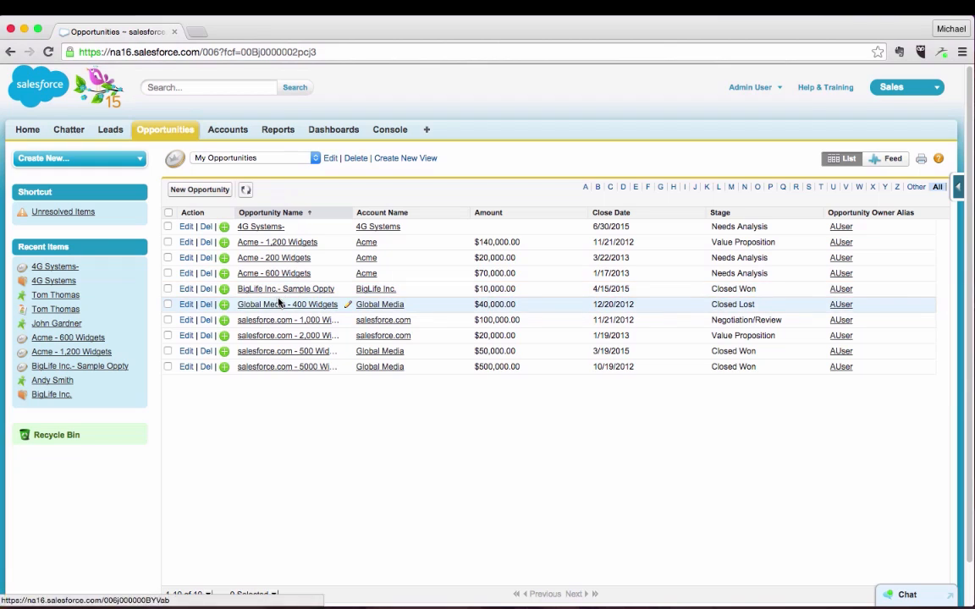
mouse_move(285, 288)
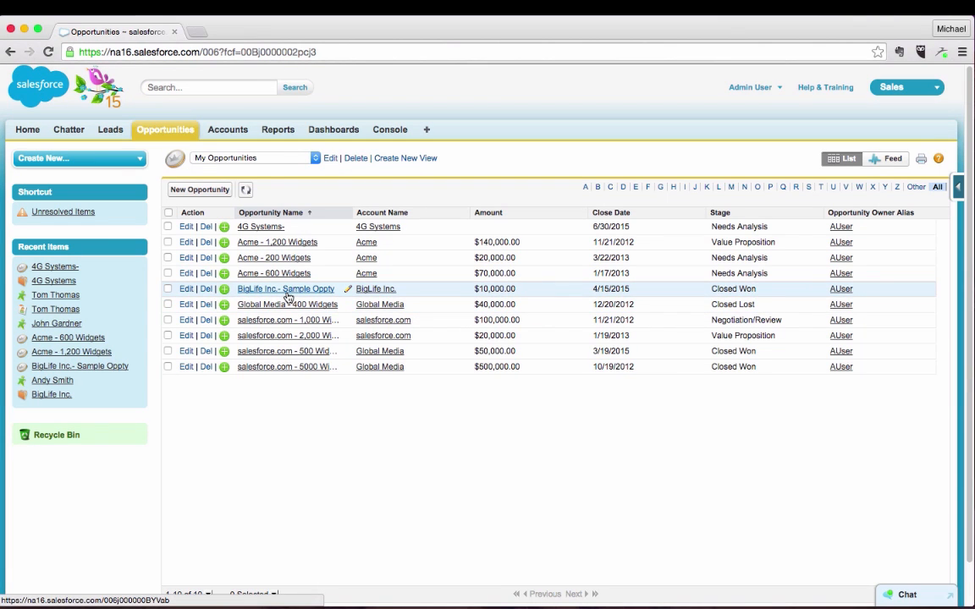
click(284, 288)
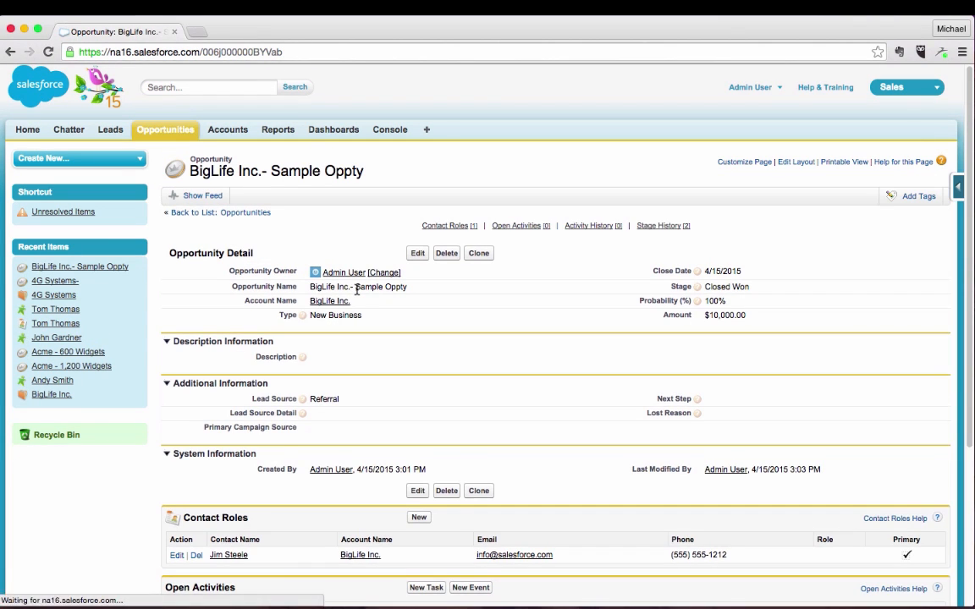
click(10, 51)
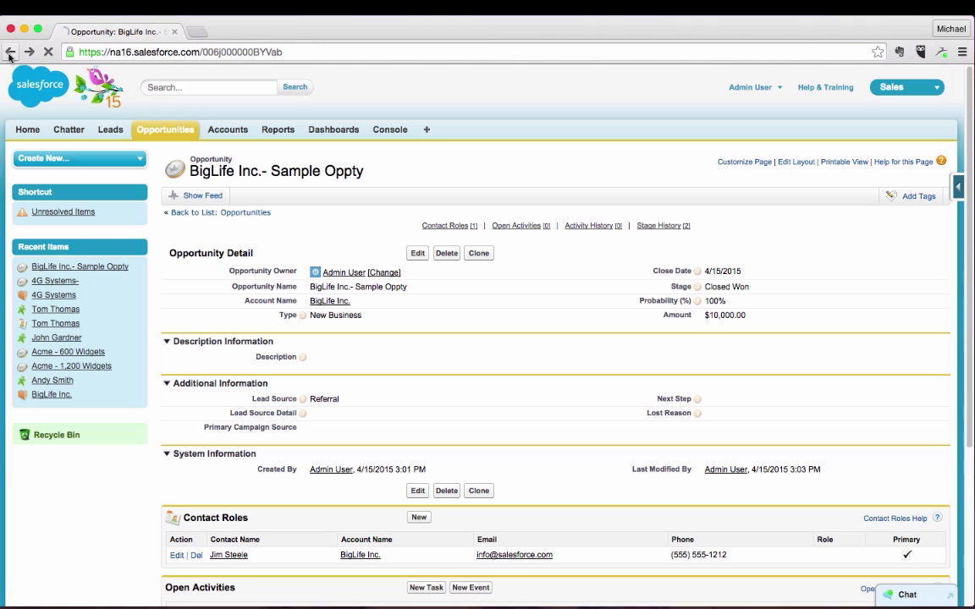
click(10, 51)
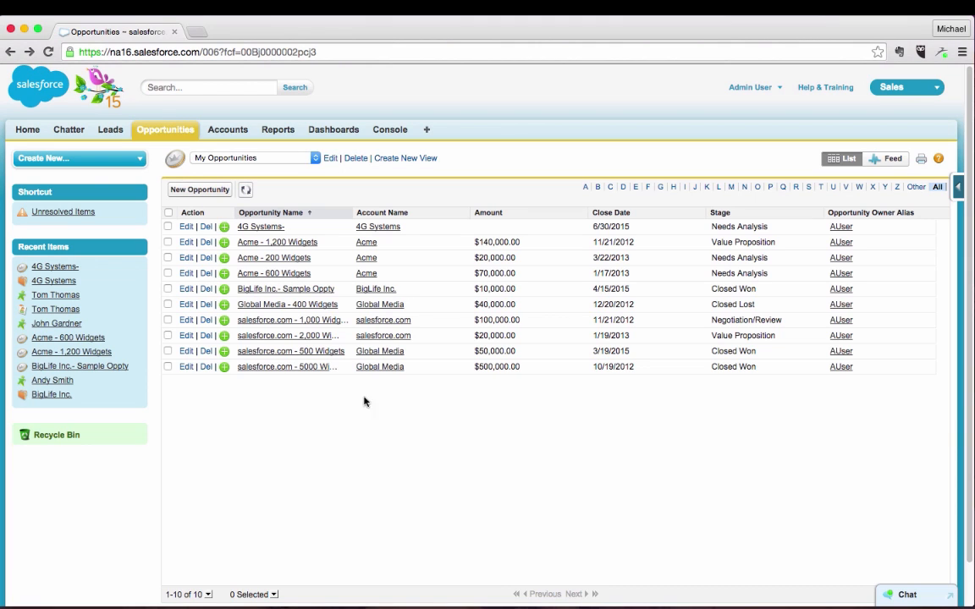
click(390, 129)
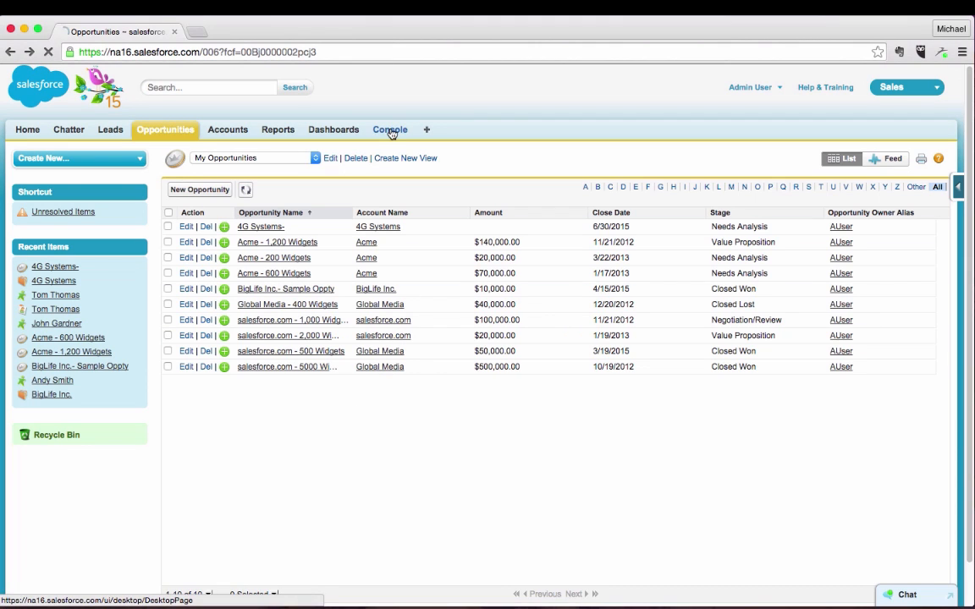
- Preview Acme - 1,200 Widgets and Global Media - 400 Widgets in Console, then land on the Home dashboard
click(389, 128)
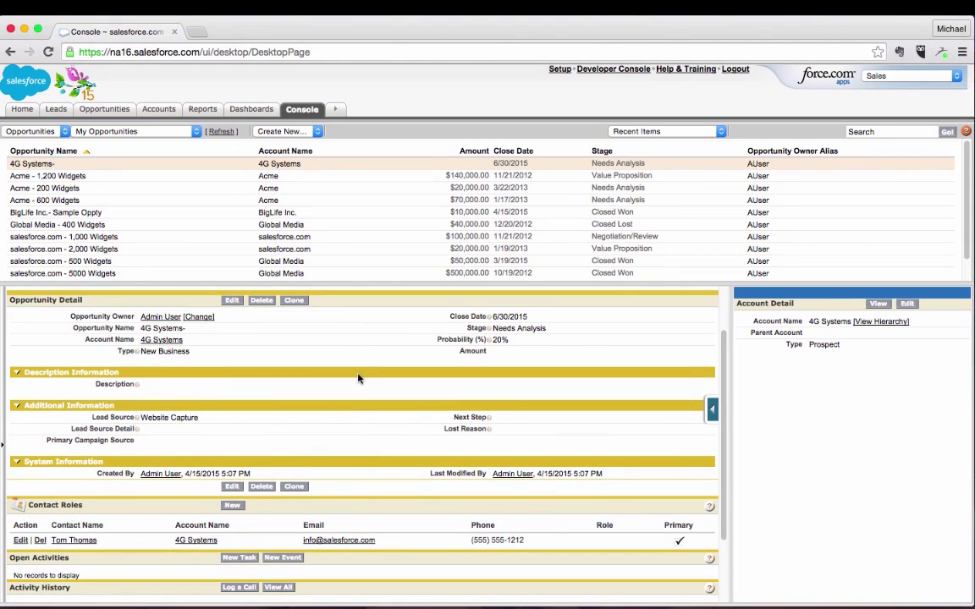
mouse_move(48, 174)
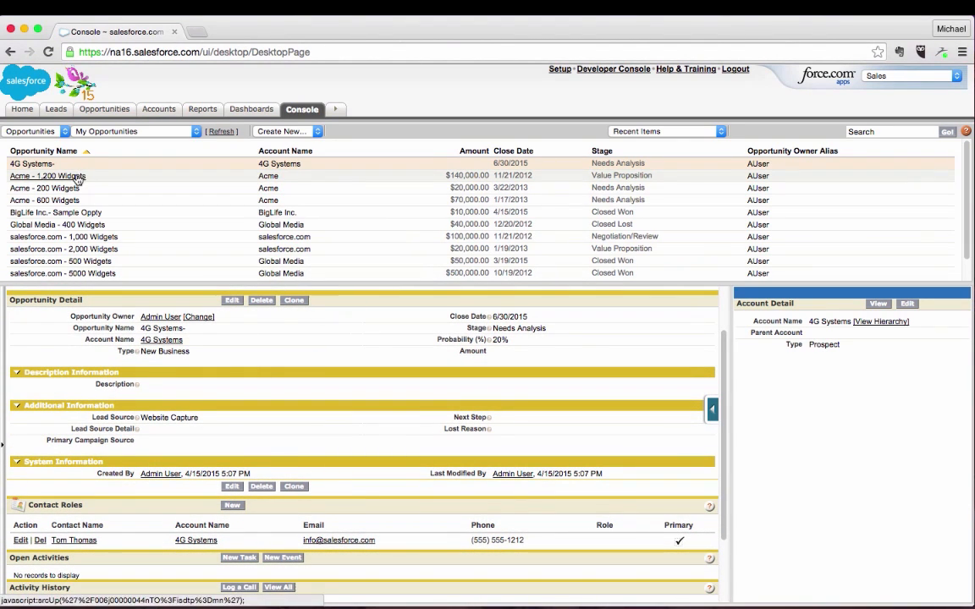
click(47, 174)
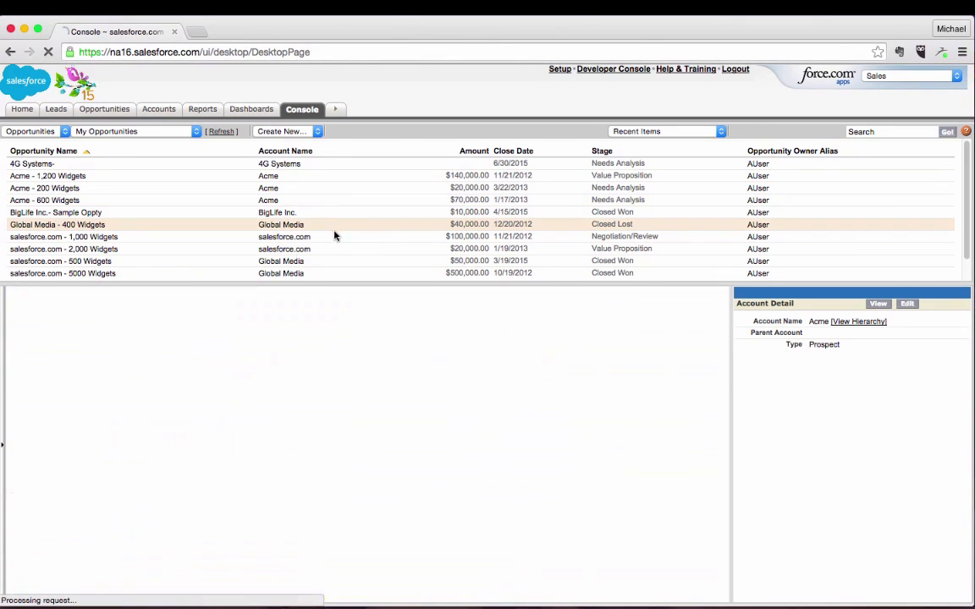
click(57, 224)
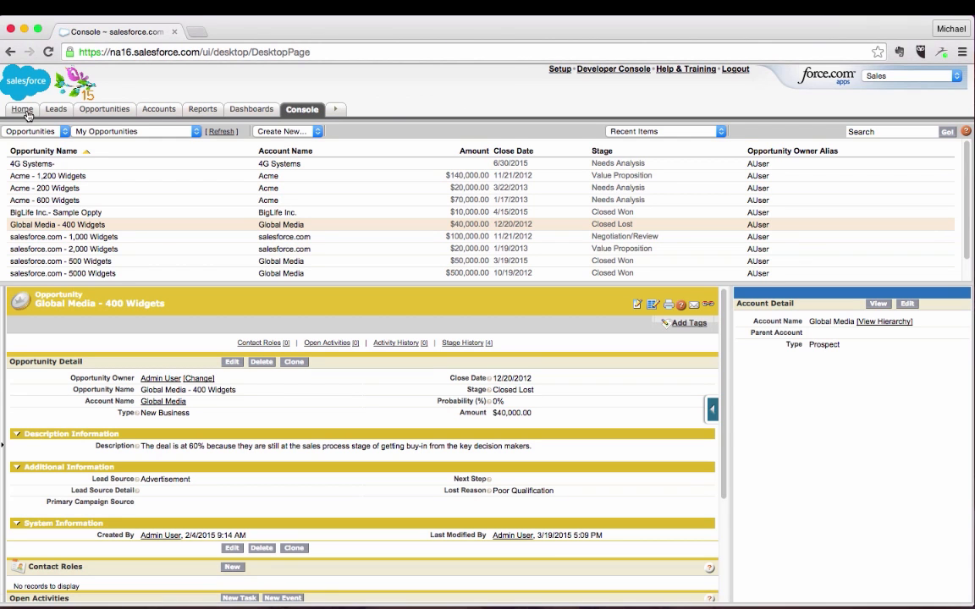
click(20, 108)
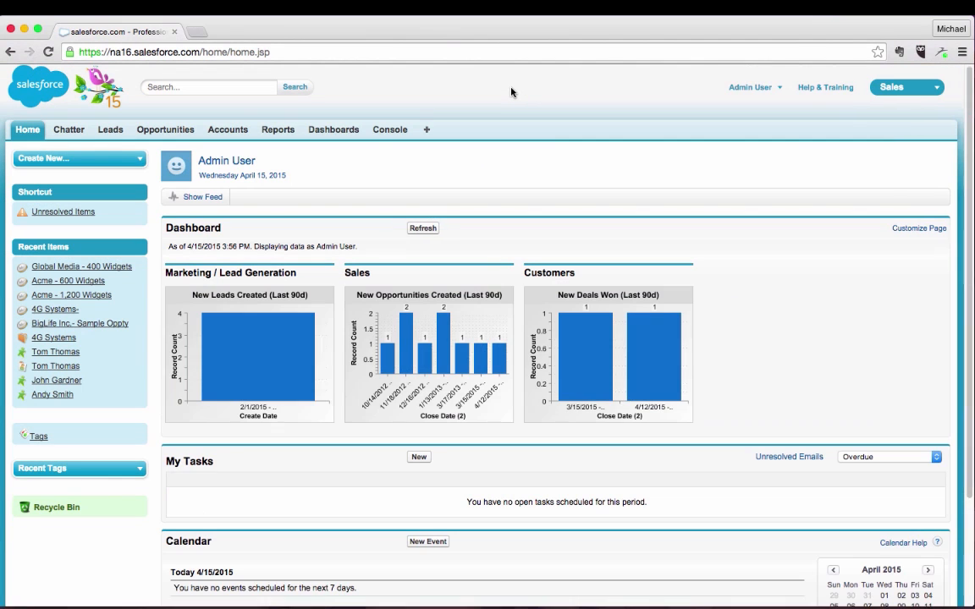